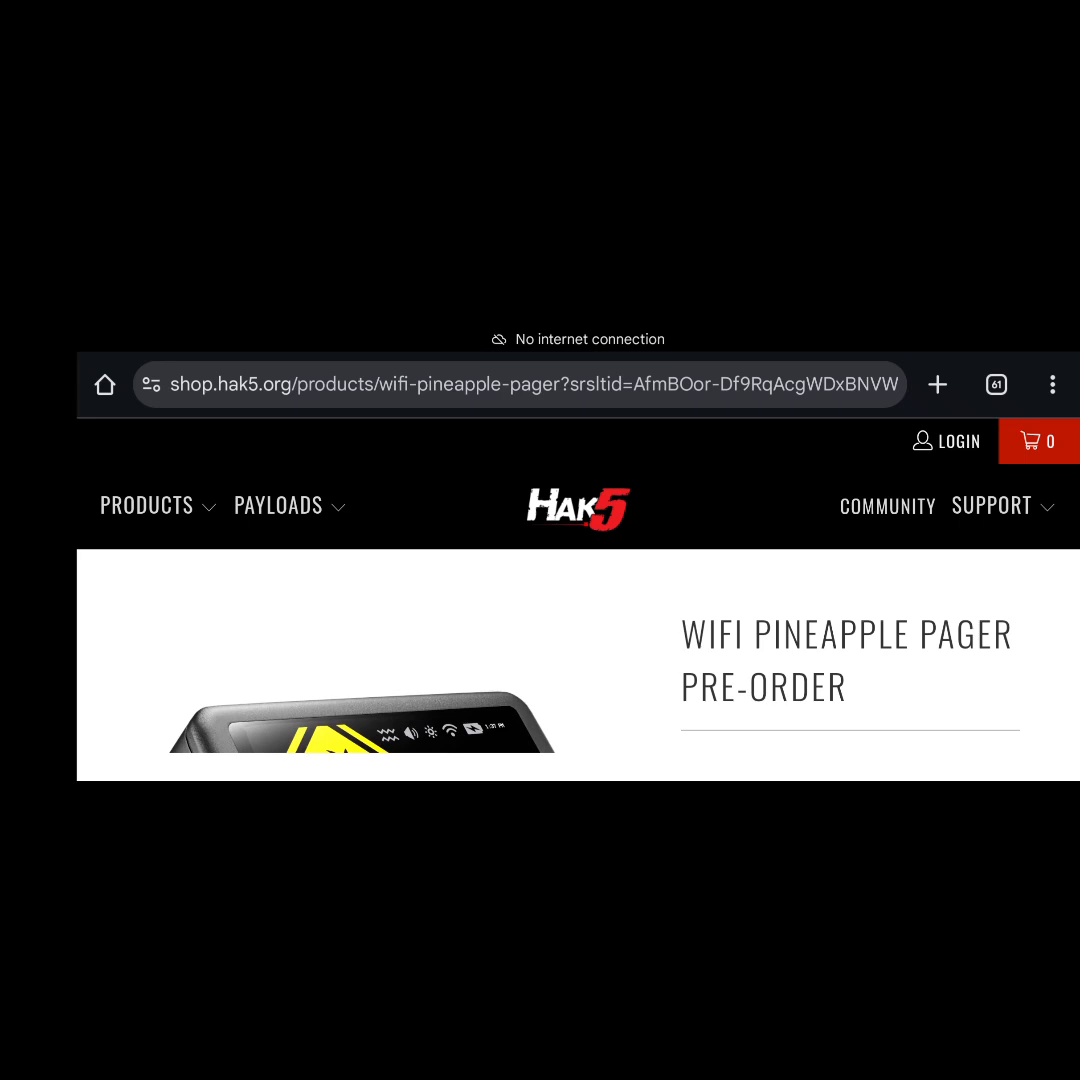
# Browse two more product photos, then move down to the edition options and Add to Cart area.
pyautogui.scroll(-3)
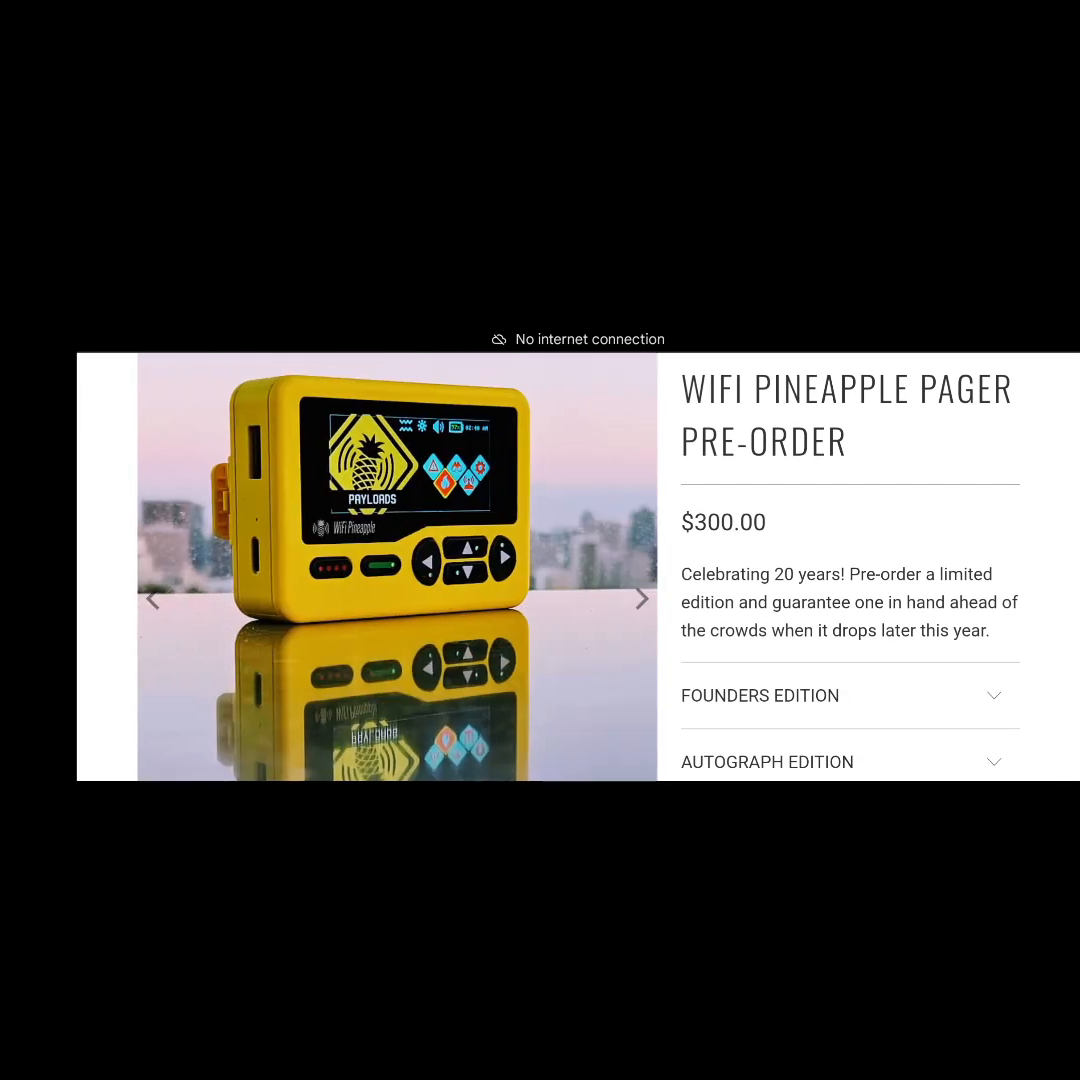
pyautogui.click(640, 598)
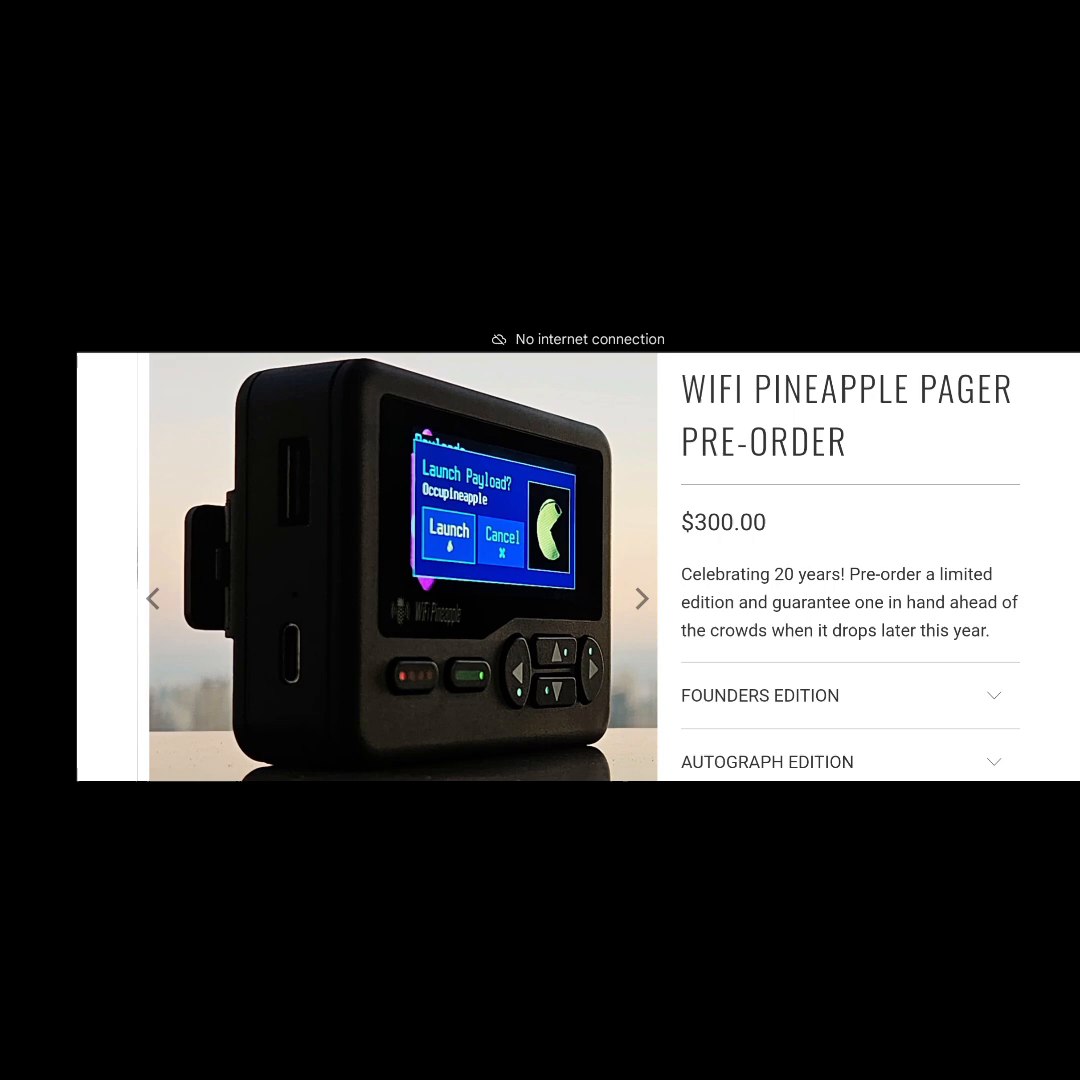
pyautogui.click(640, 598)
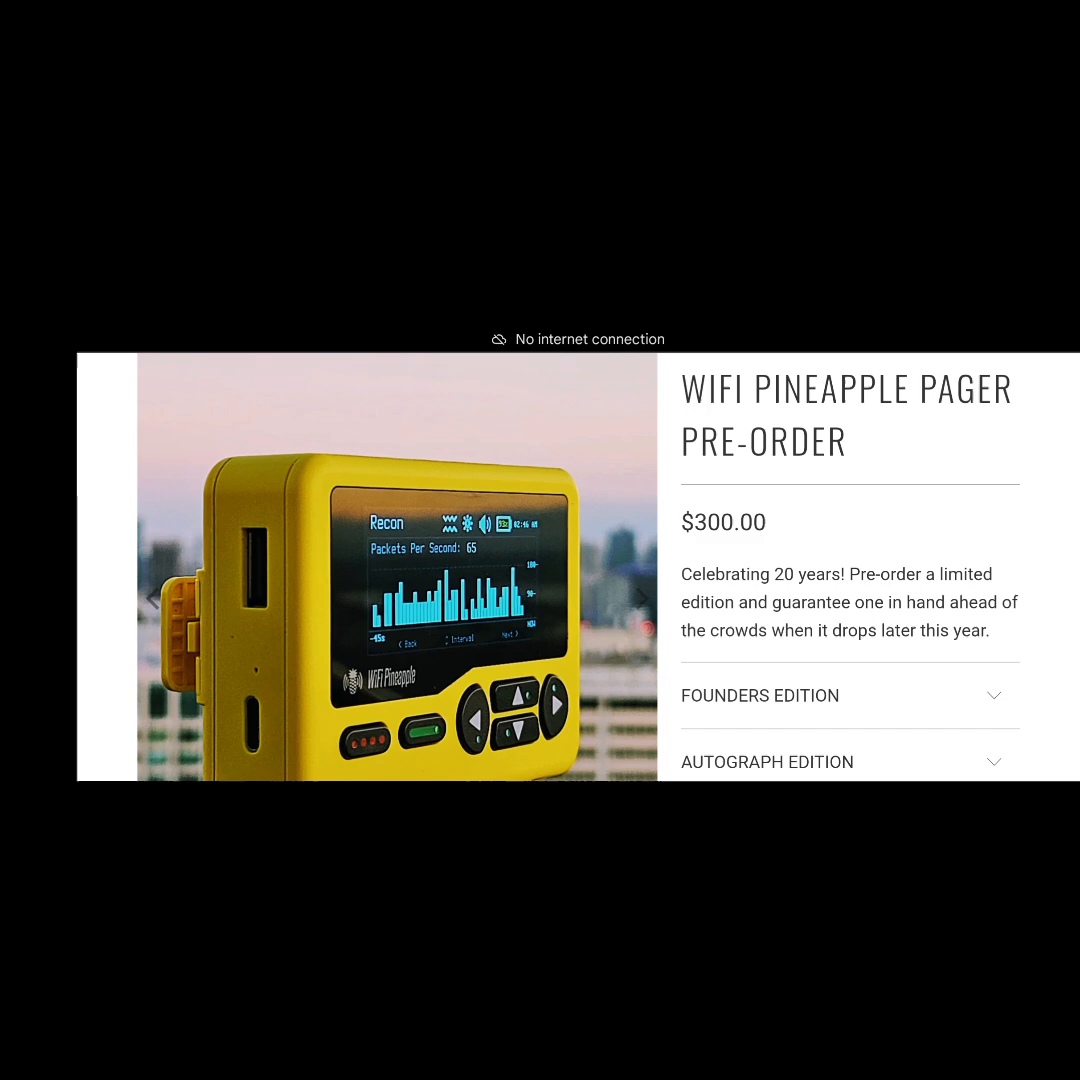
pyautogui.scroll(-3)
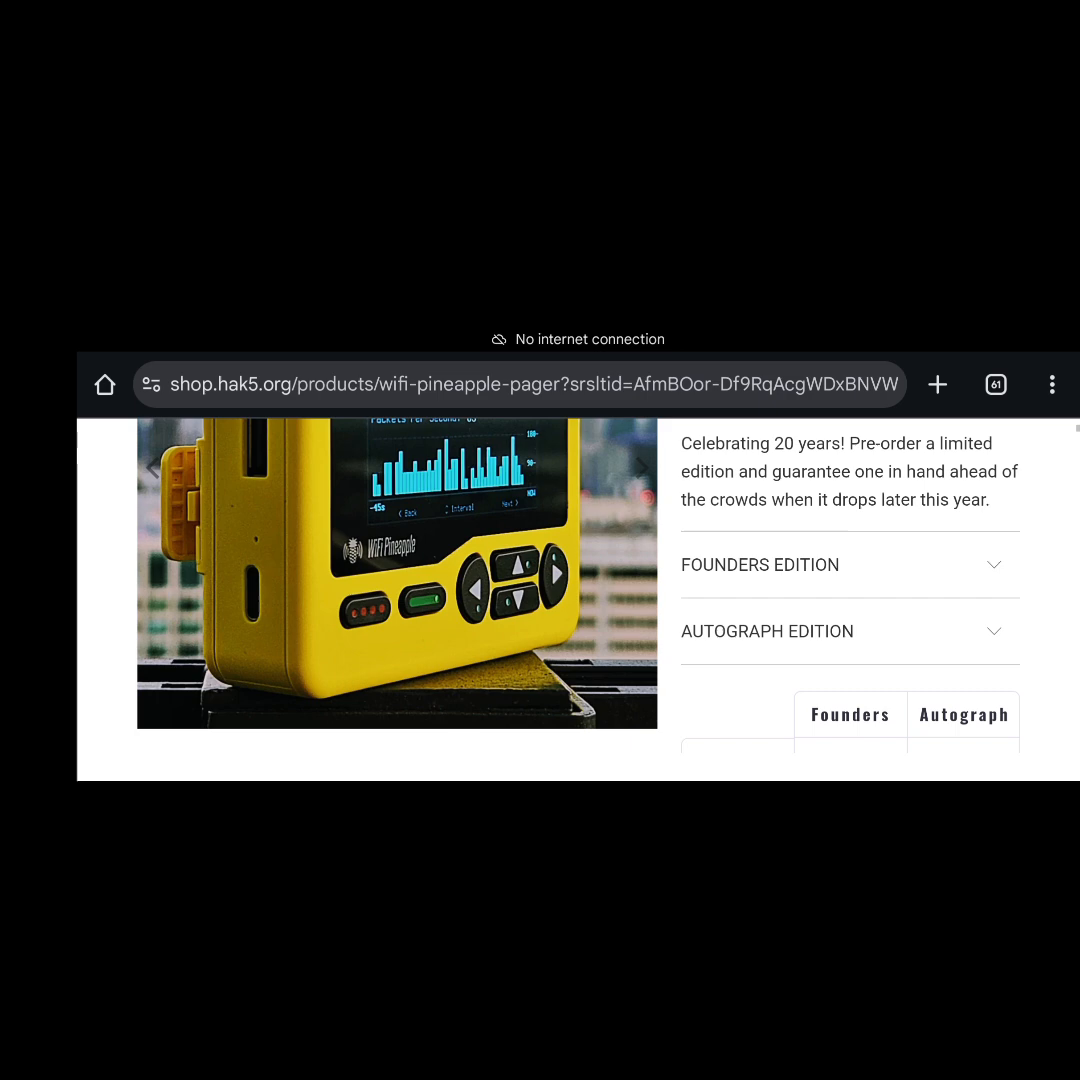
pyautogui.scroll(-3)
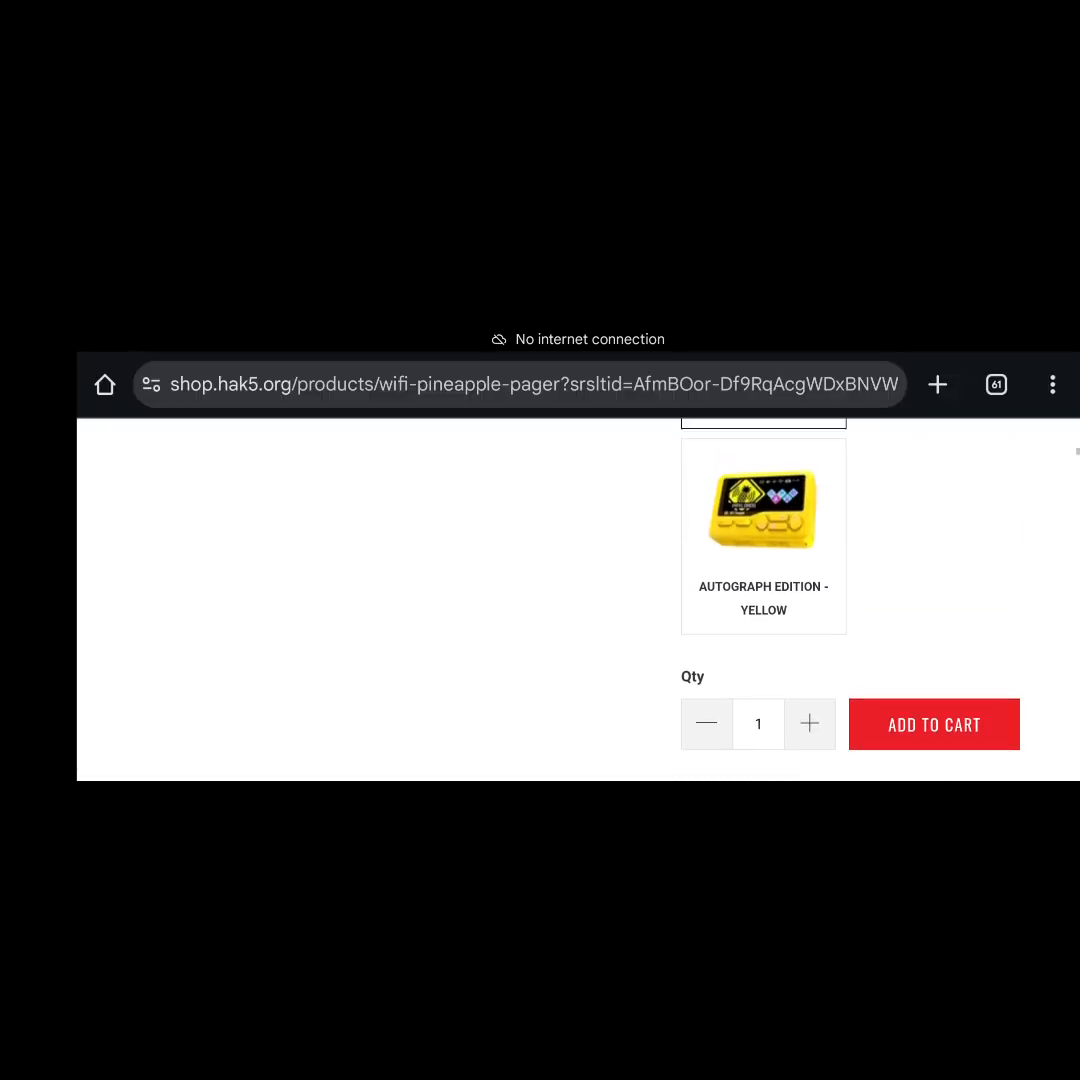
# Scroll from the product title past thumbnails and comparison table to the 'Built for hackers' introduction.
pyautogui.scroll(3)
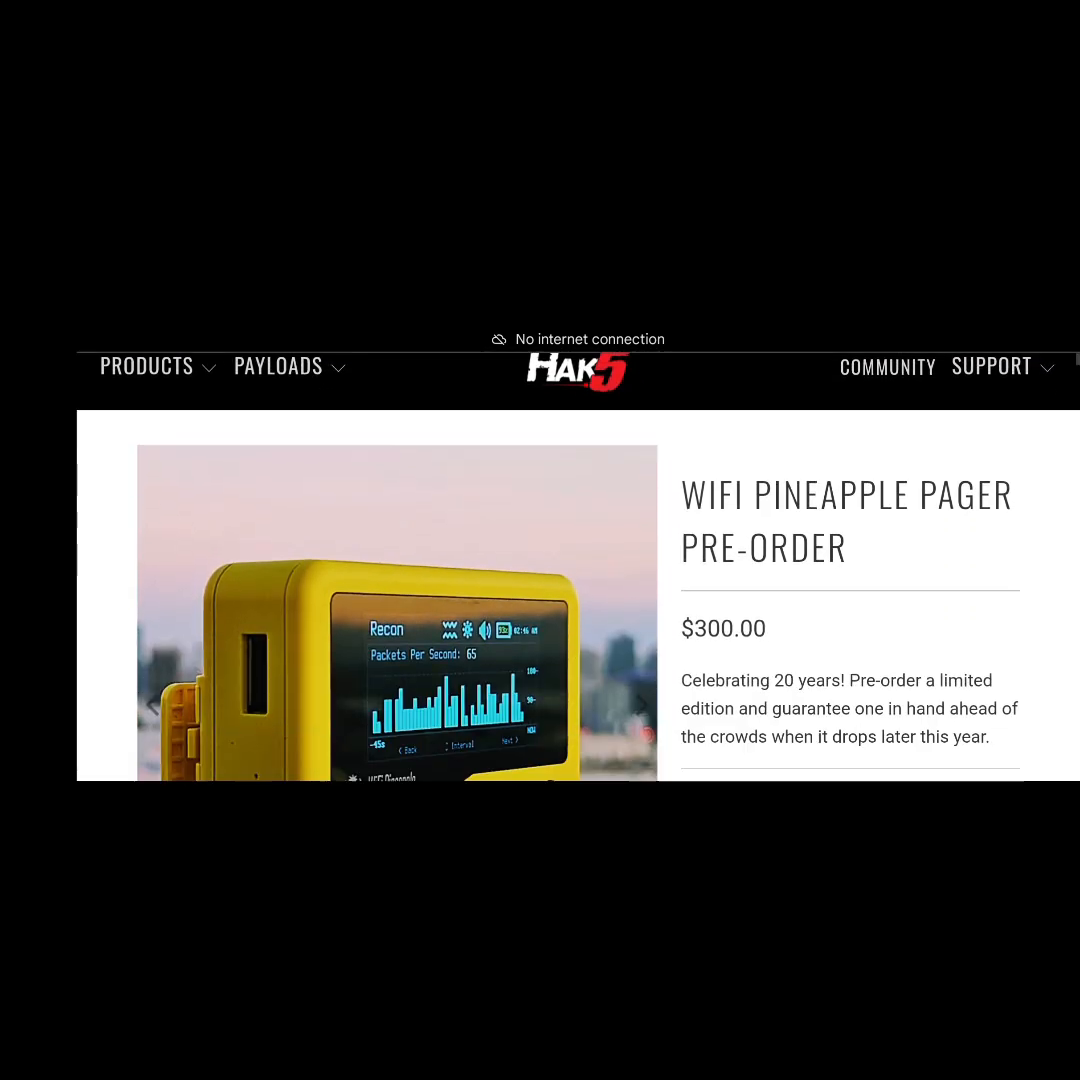
pyautogui.scroll(-3)
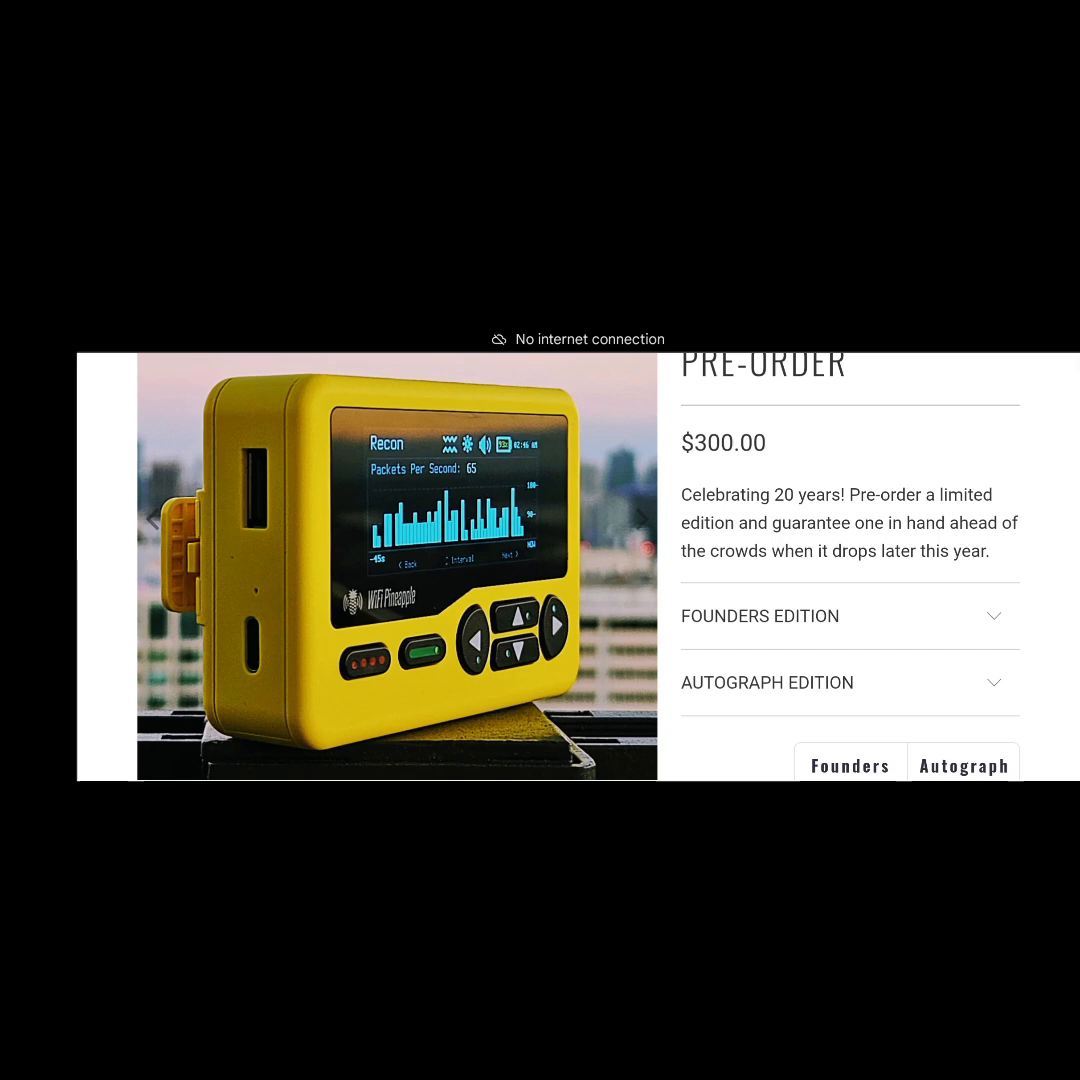
pyautogui.scroll(-3)
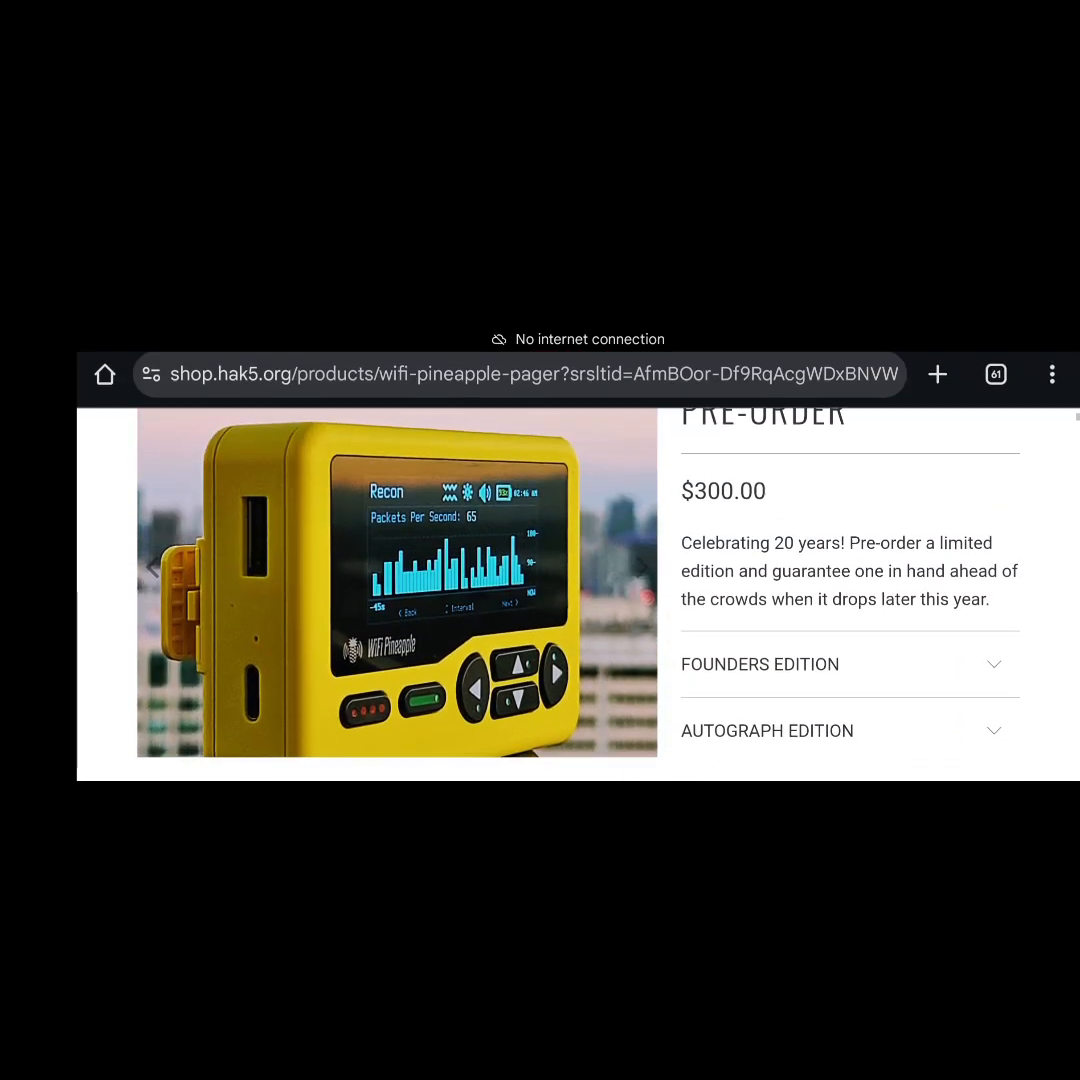
pyautogui.scroll(-3)
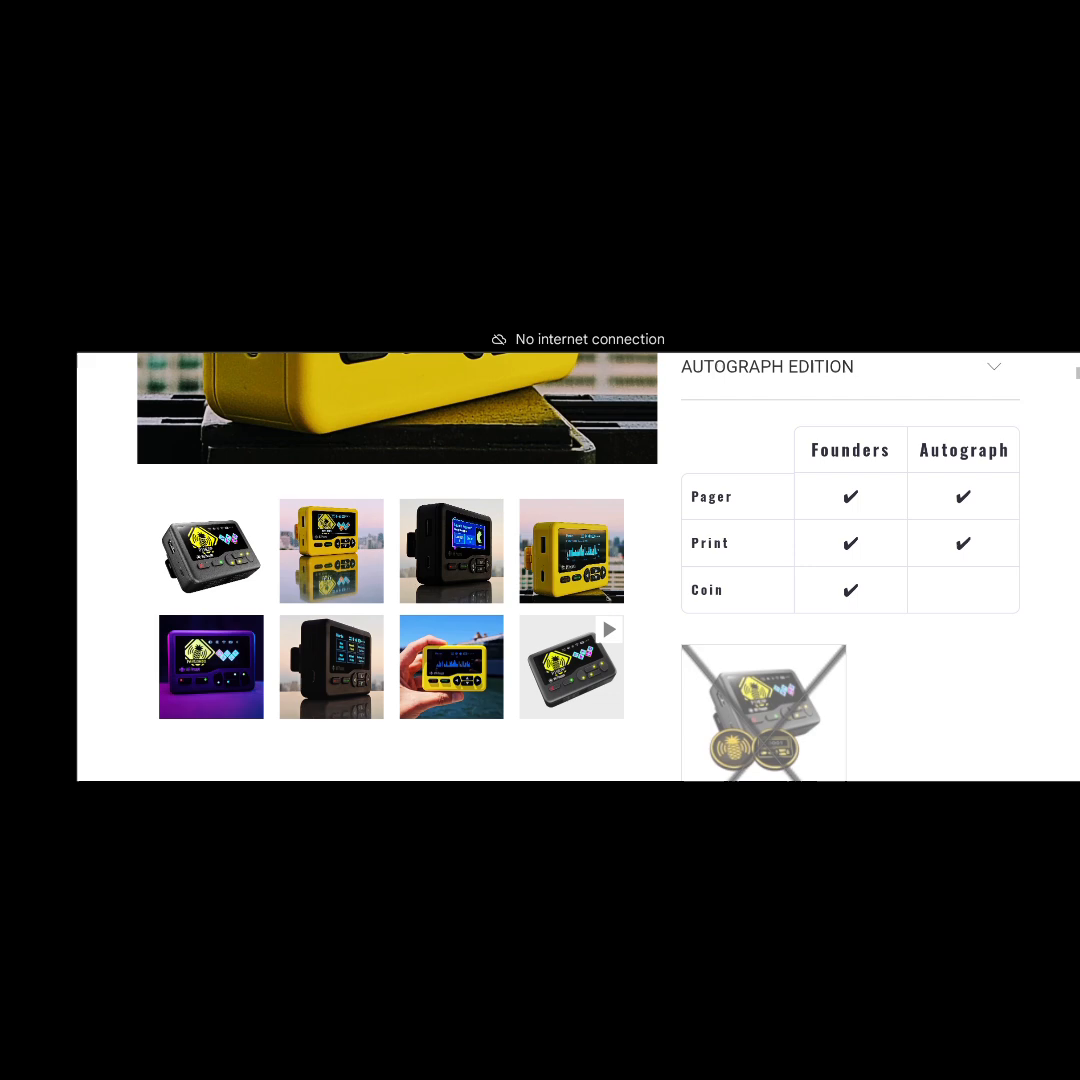
pyautogui.scroll(3)
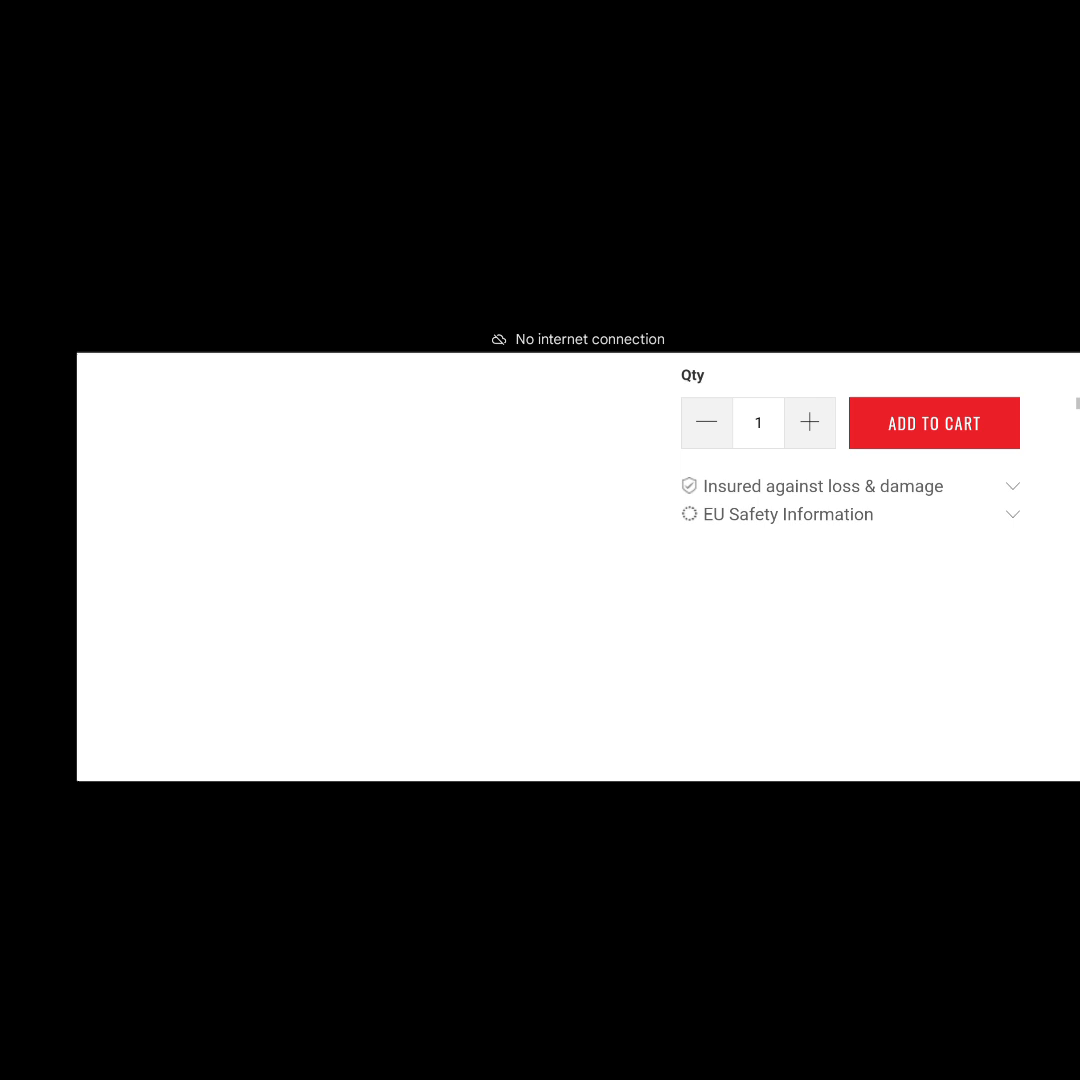
pyautogui.scroll(-3)
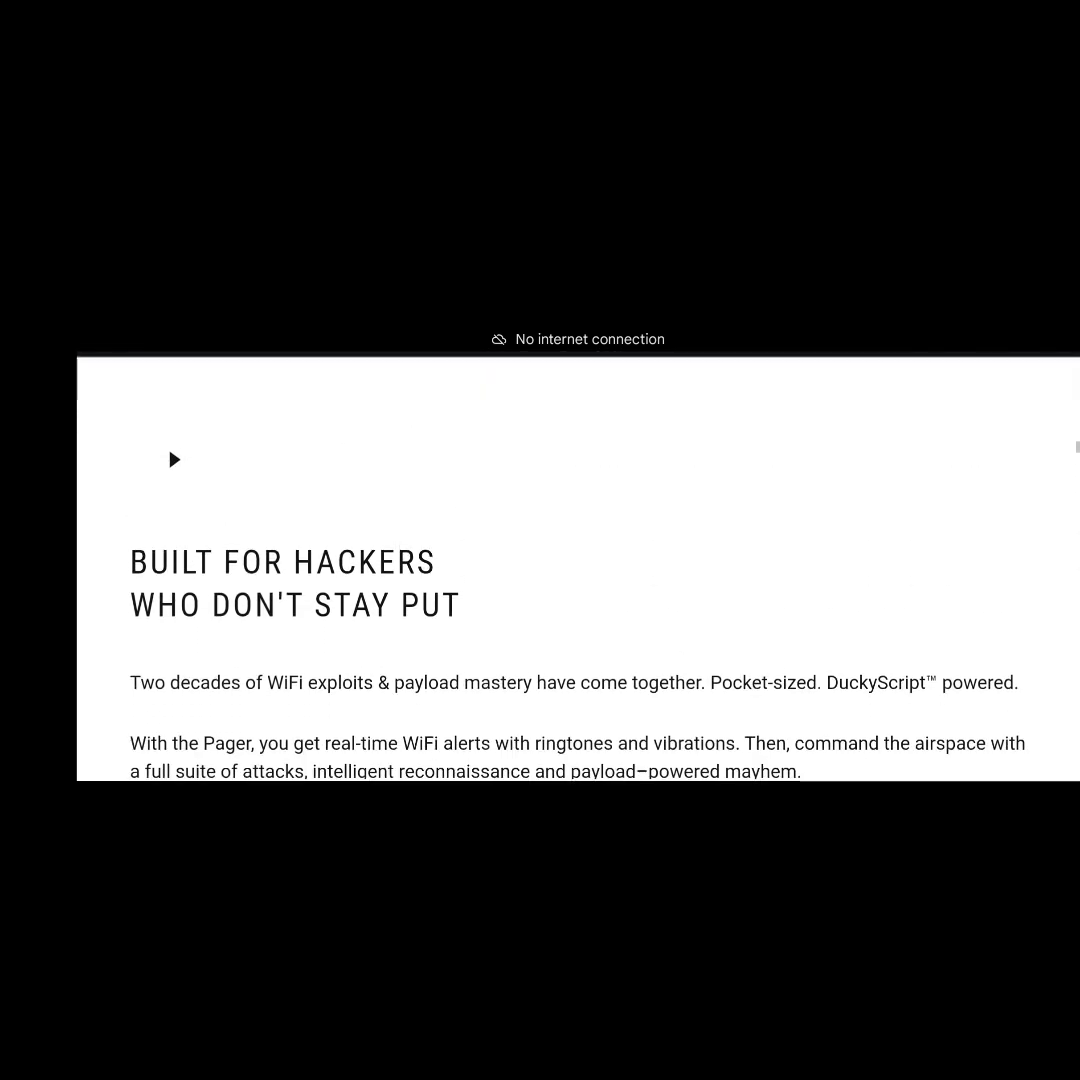
# Scroll through the hardware feature bullets to the WiFi Attacks Made Easy section.
pyautogui.scroll(-3)
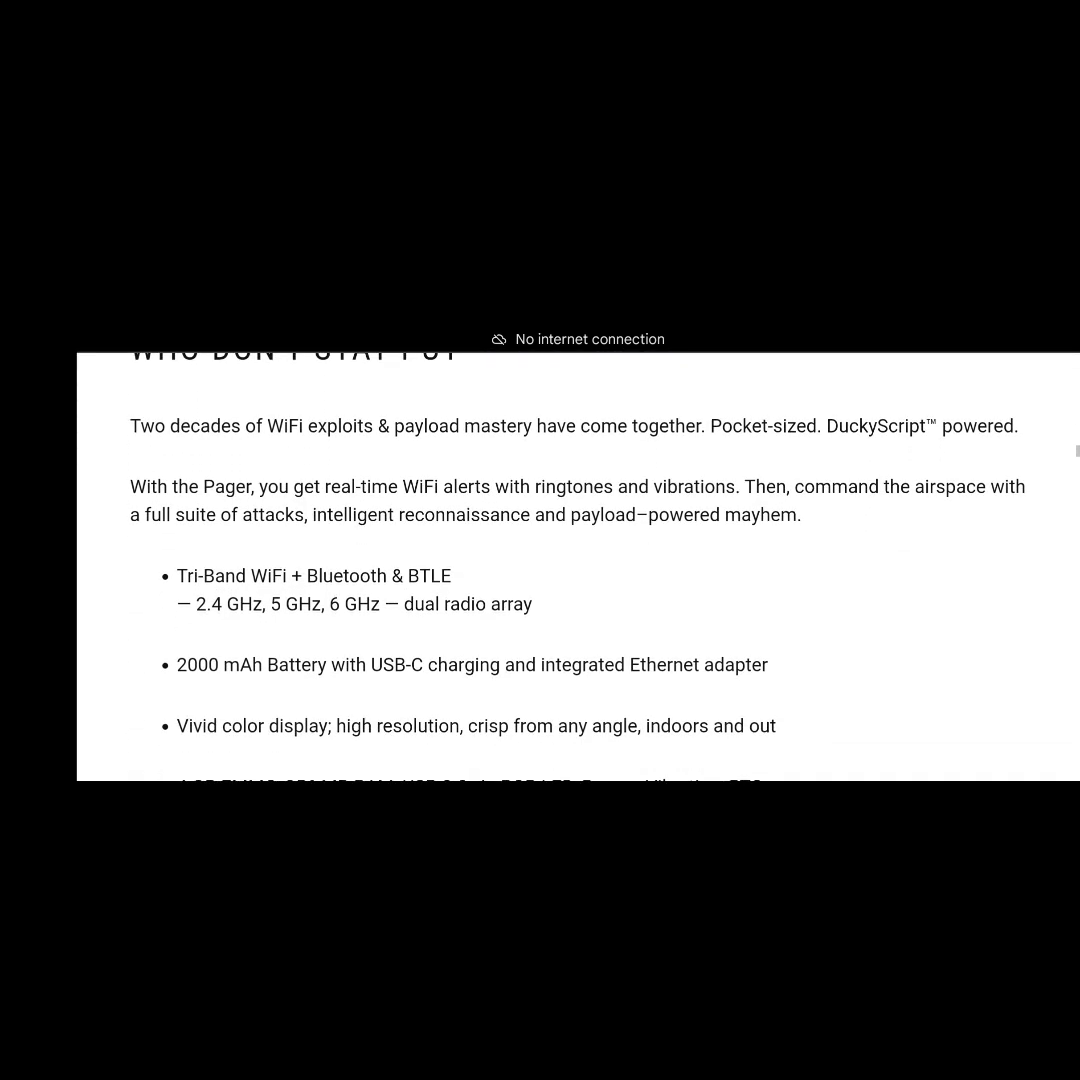
pyautogui.scroll(-3)
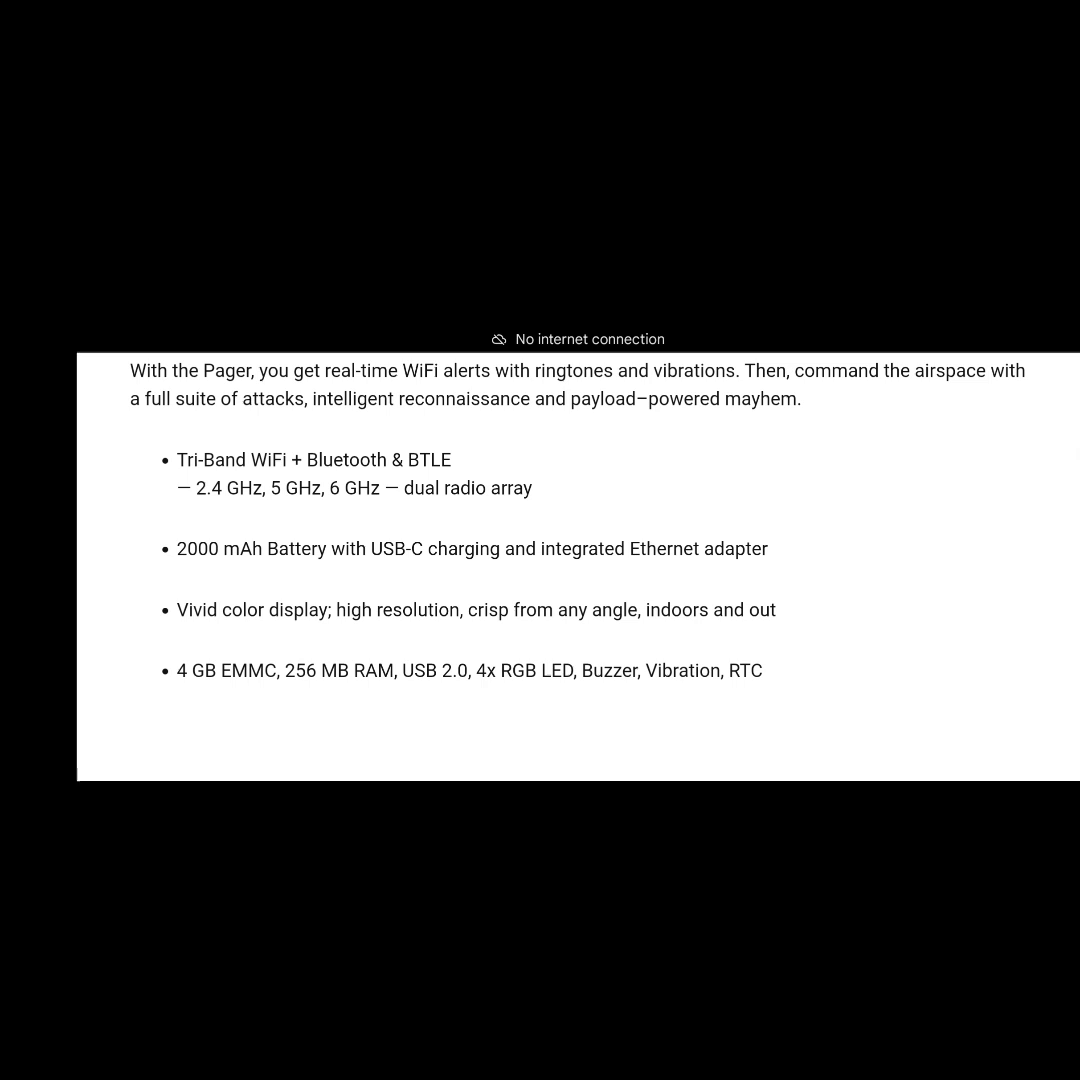
pyautogui.scroll(-3)
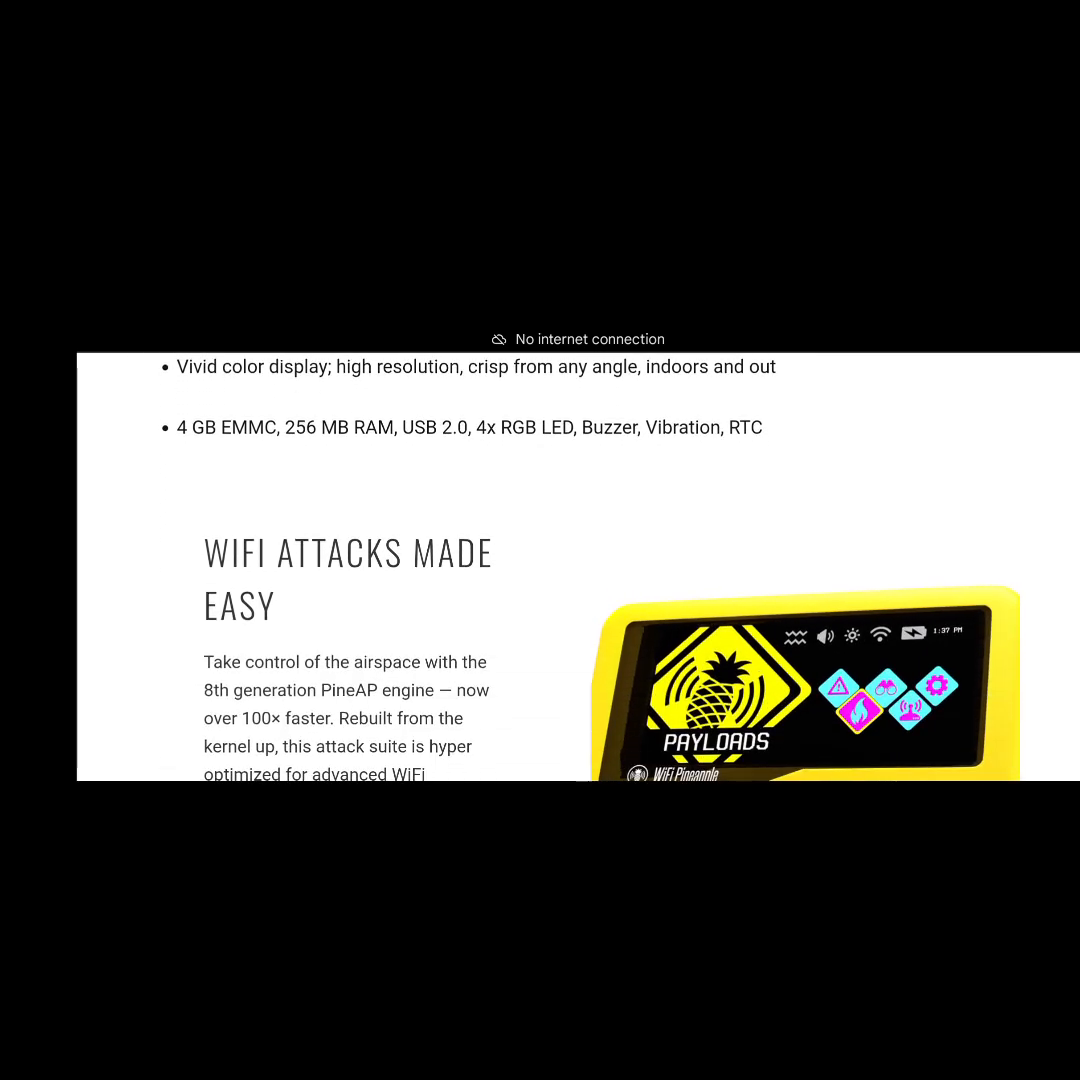
# Scroll past the WiFi features through Powered by Payloads to the Hack Hard. Travel Light. heading.
pyautogui.scroll(-3)
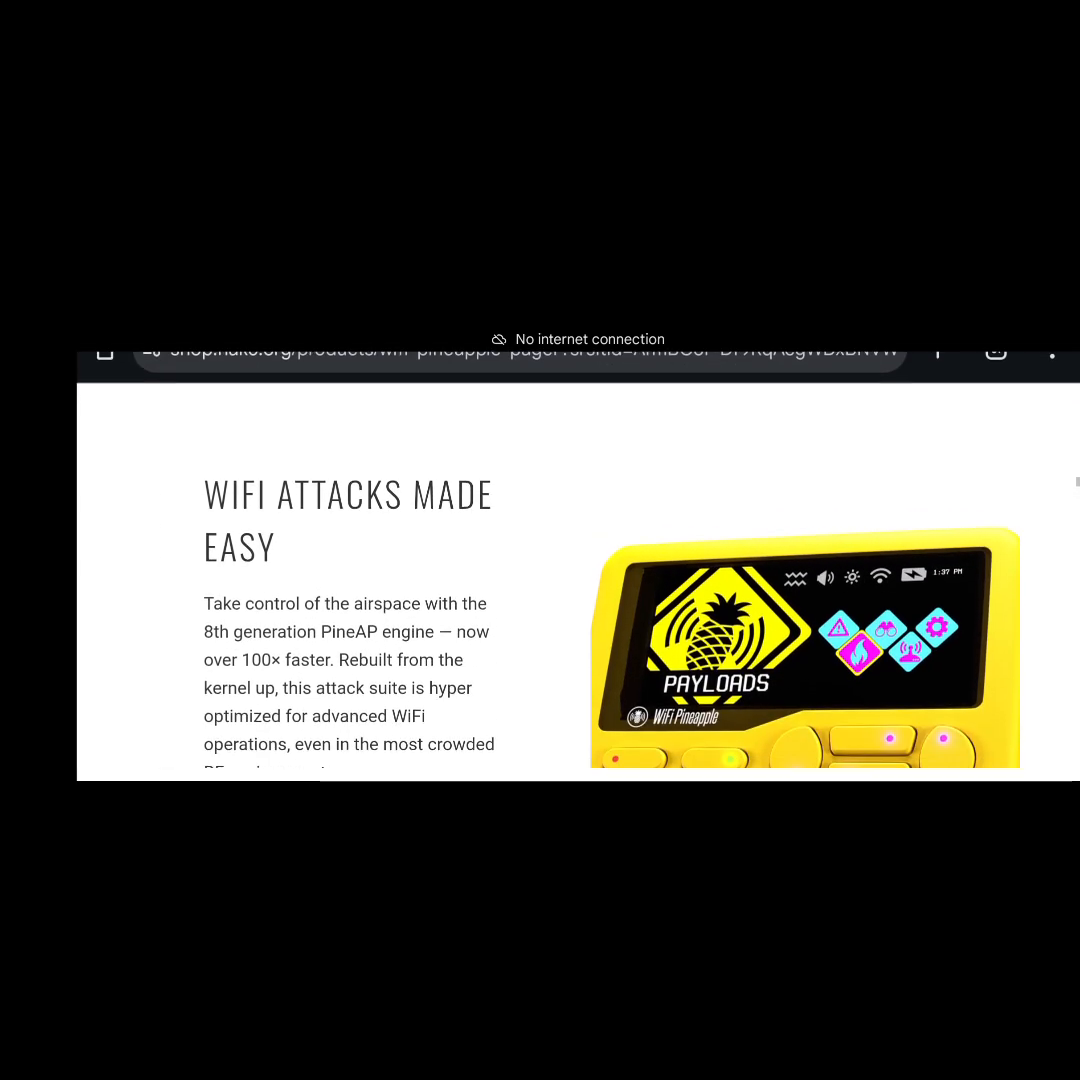
pyautogui.scroll(3)
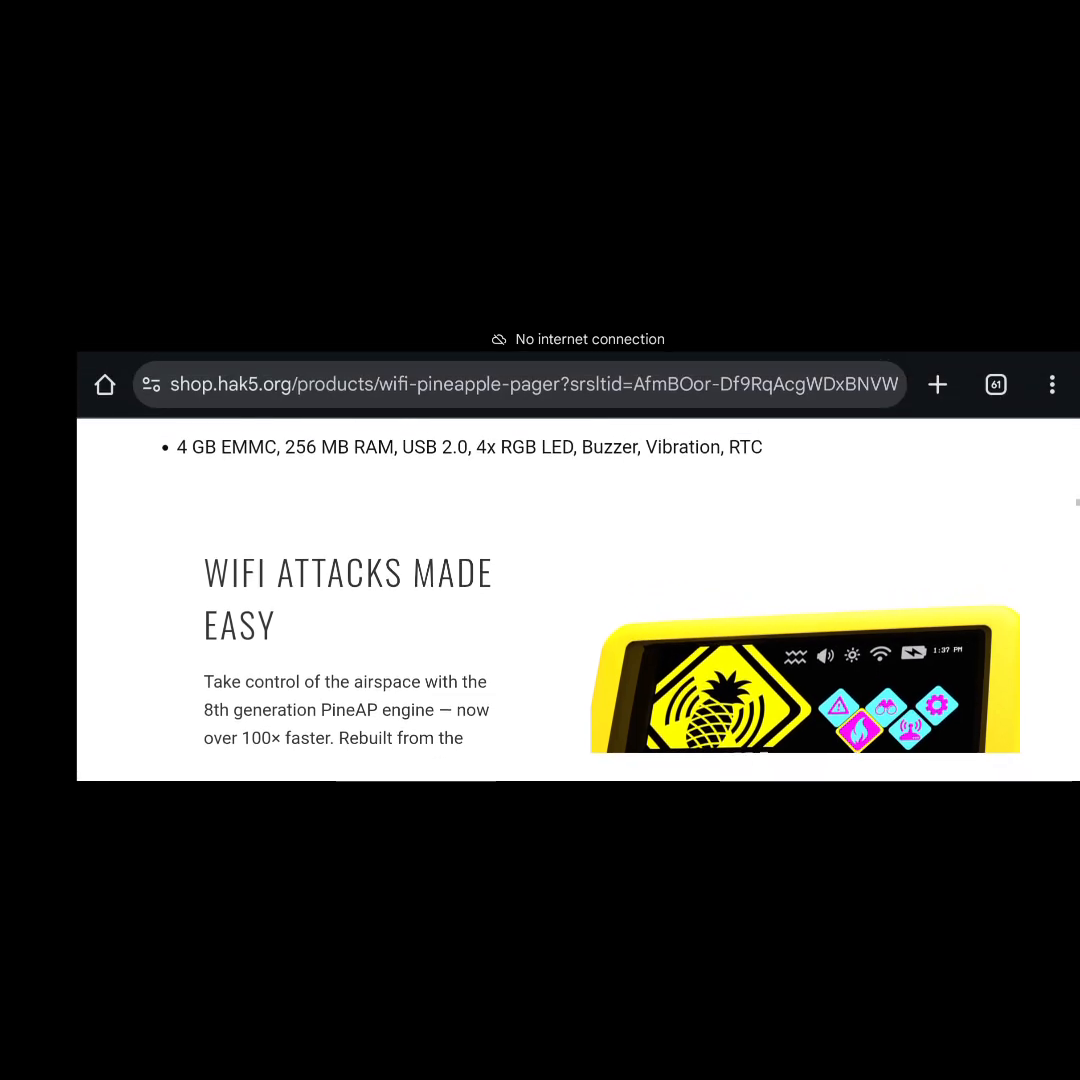
pyautogui.scroll(3)
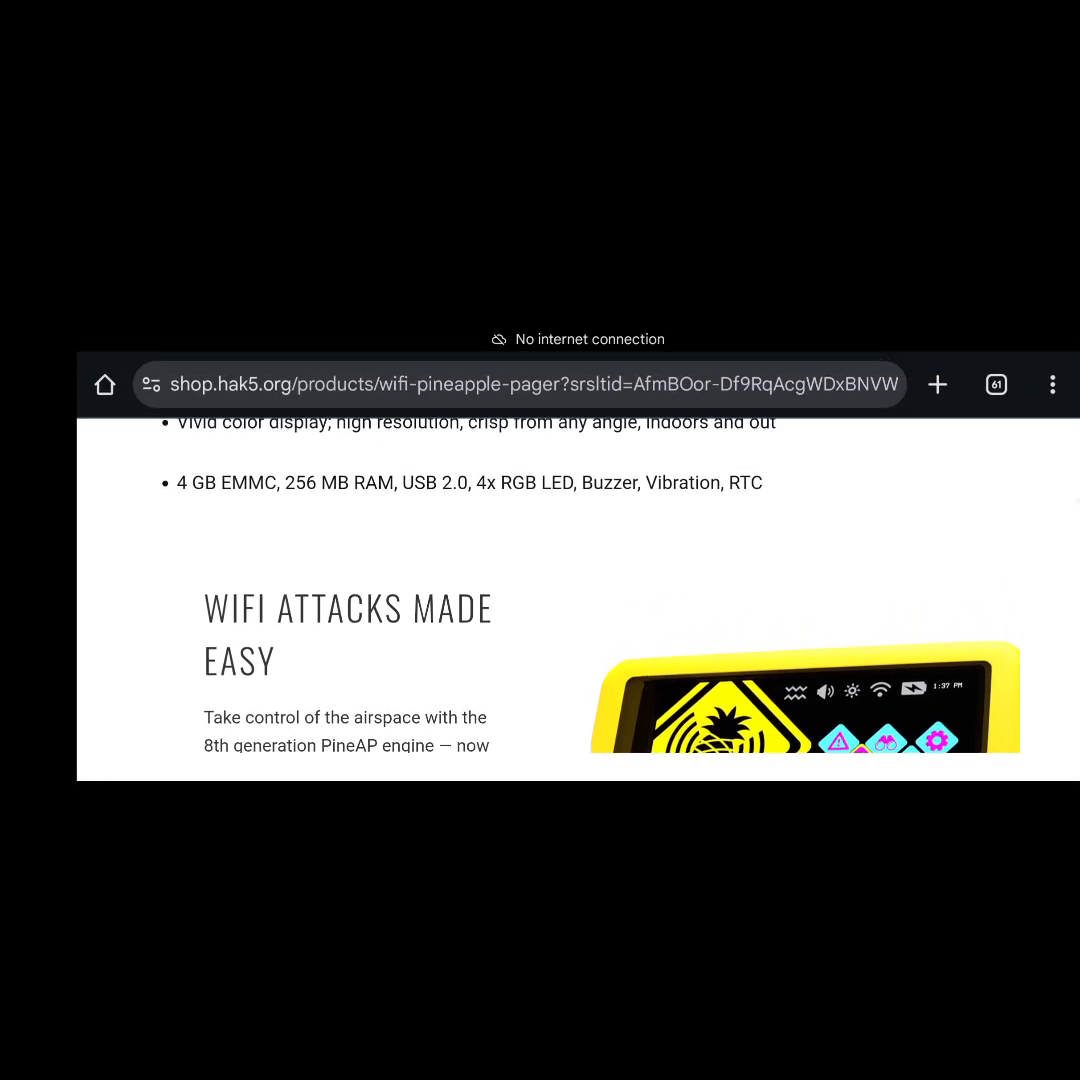
pyautogui.scroll(-3)
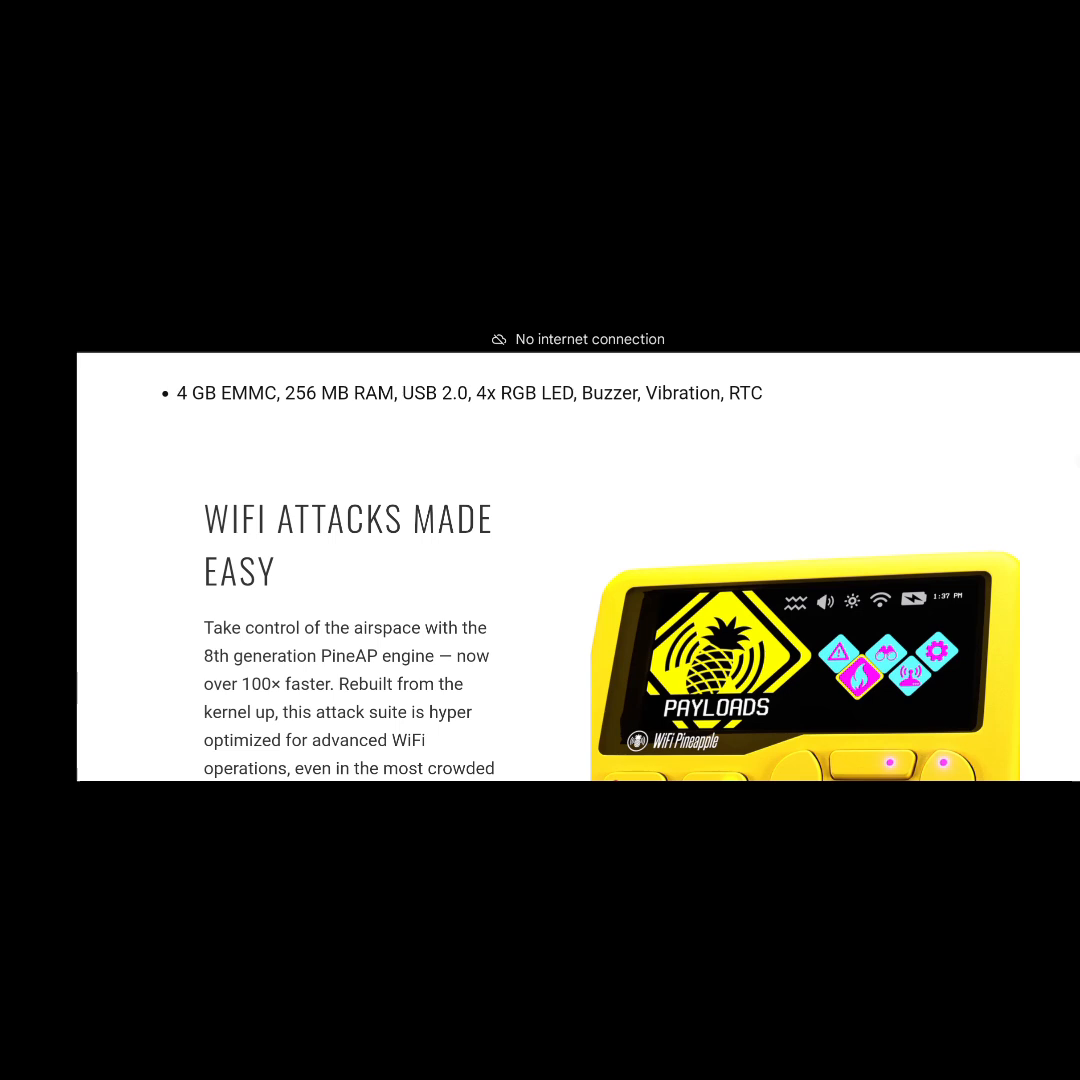
pyautogui.scroll(-3)
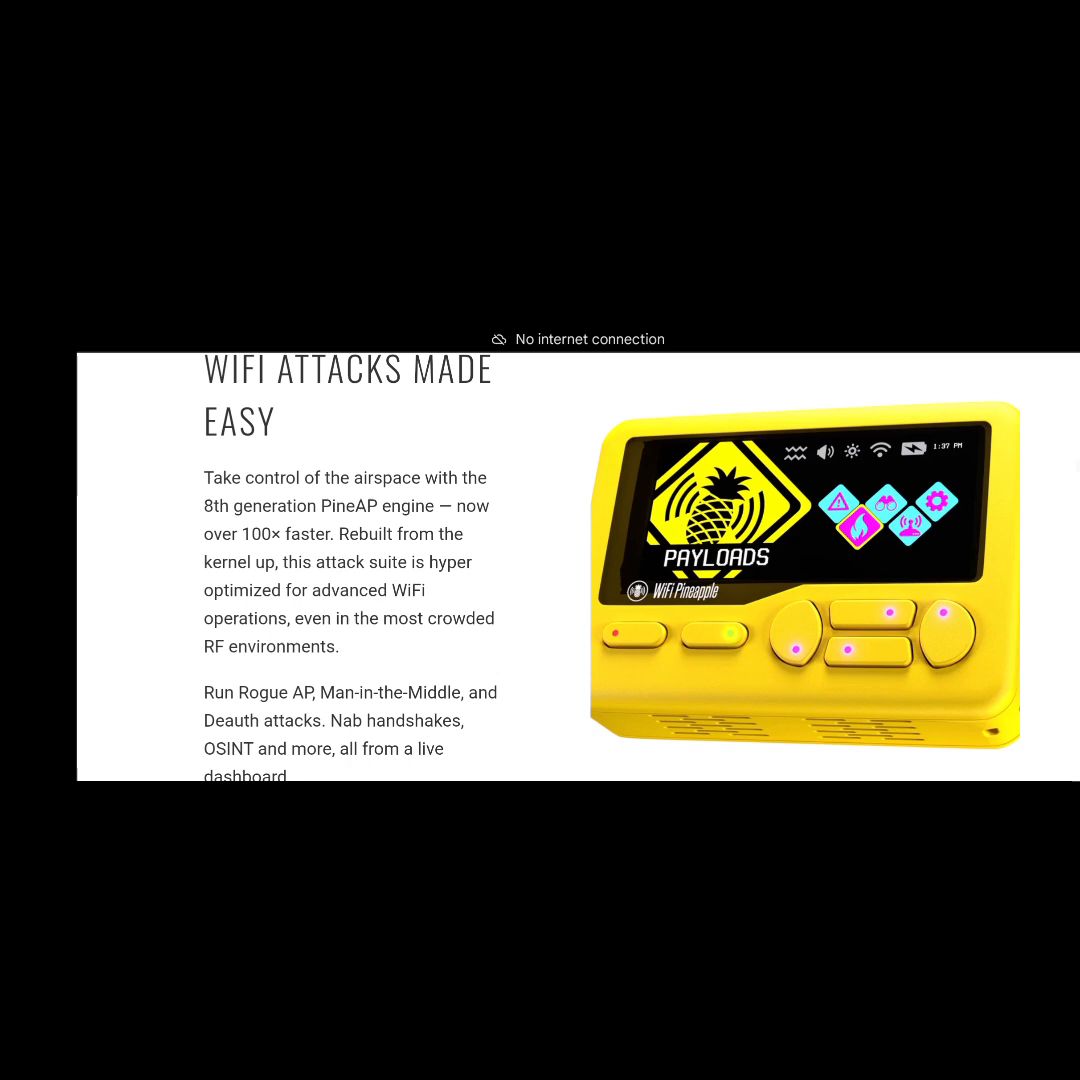
pyautogui.scroll(-3)
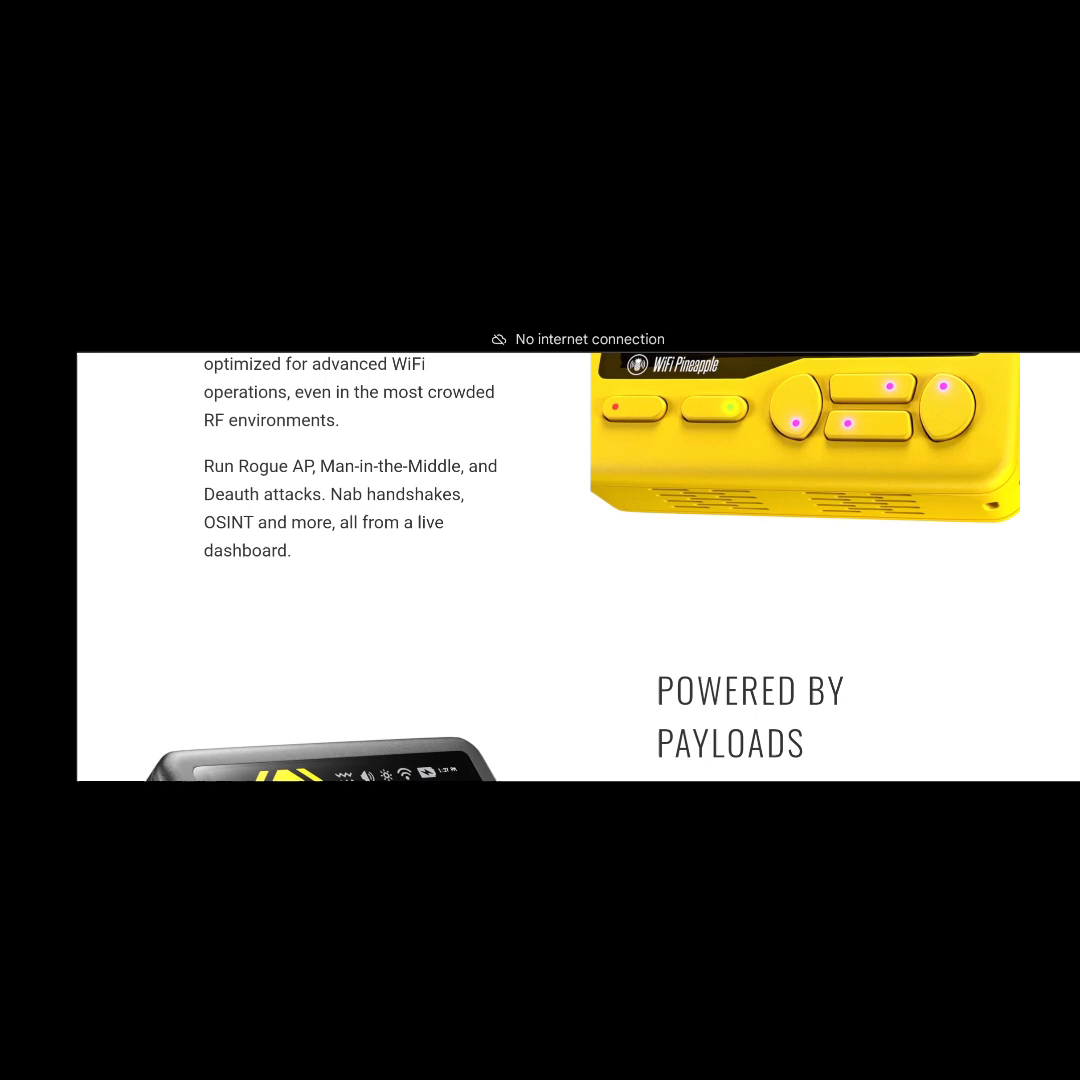
pyautogui.scroll(-3)
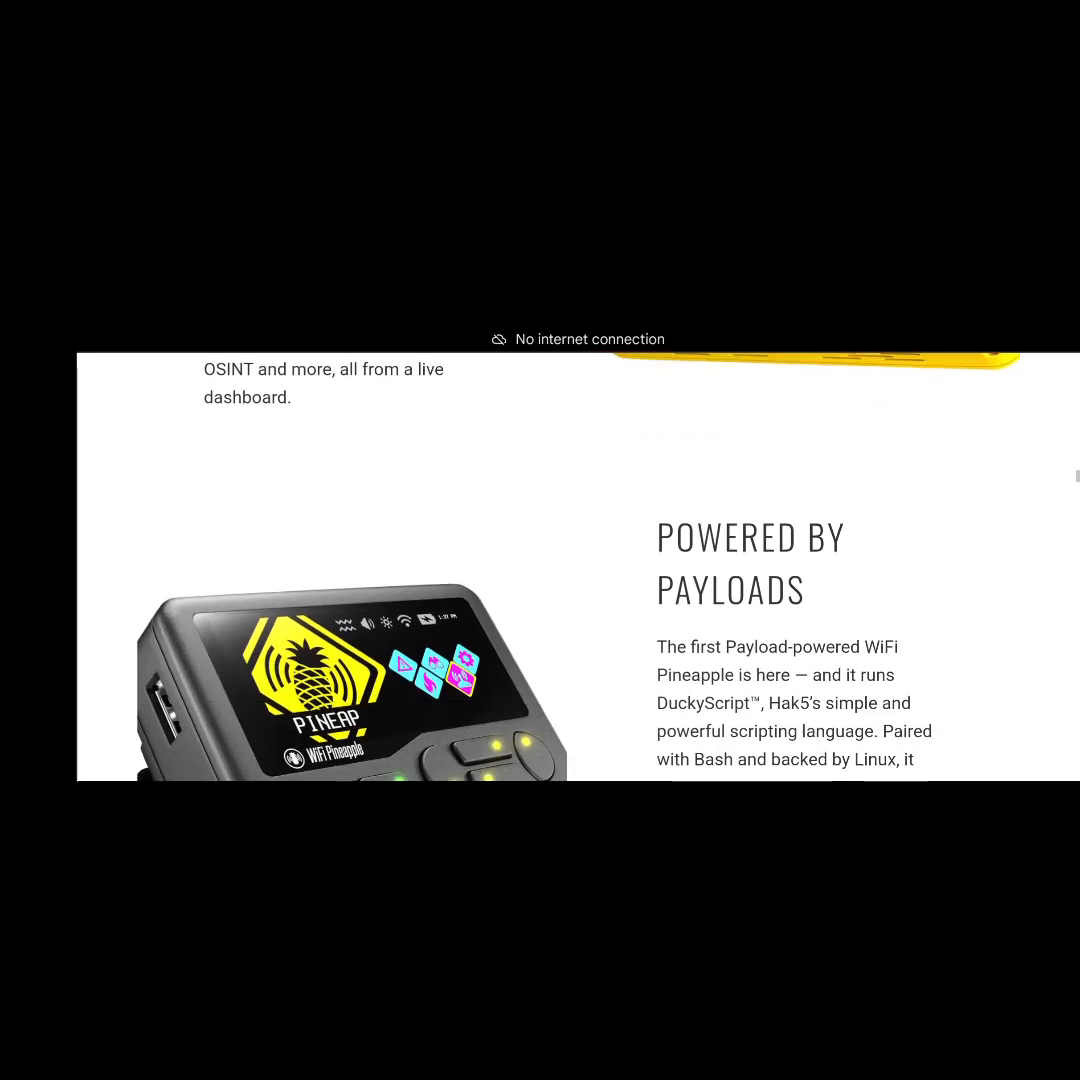
pyautogui.scroll(-3)
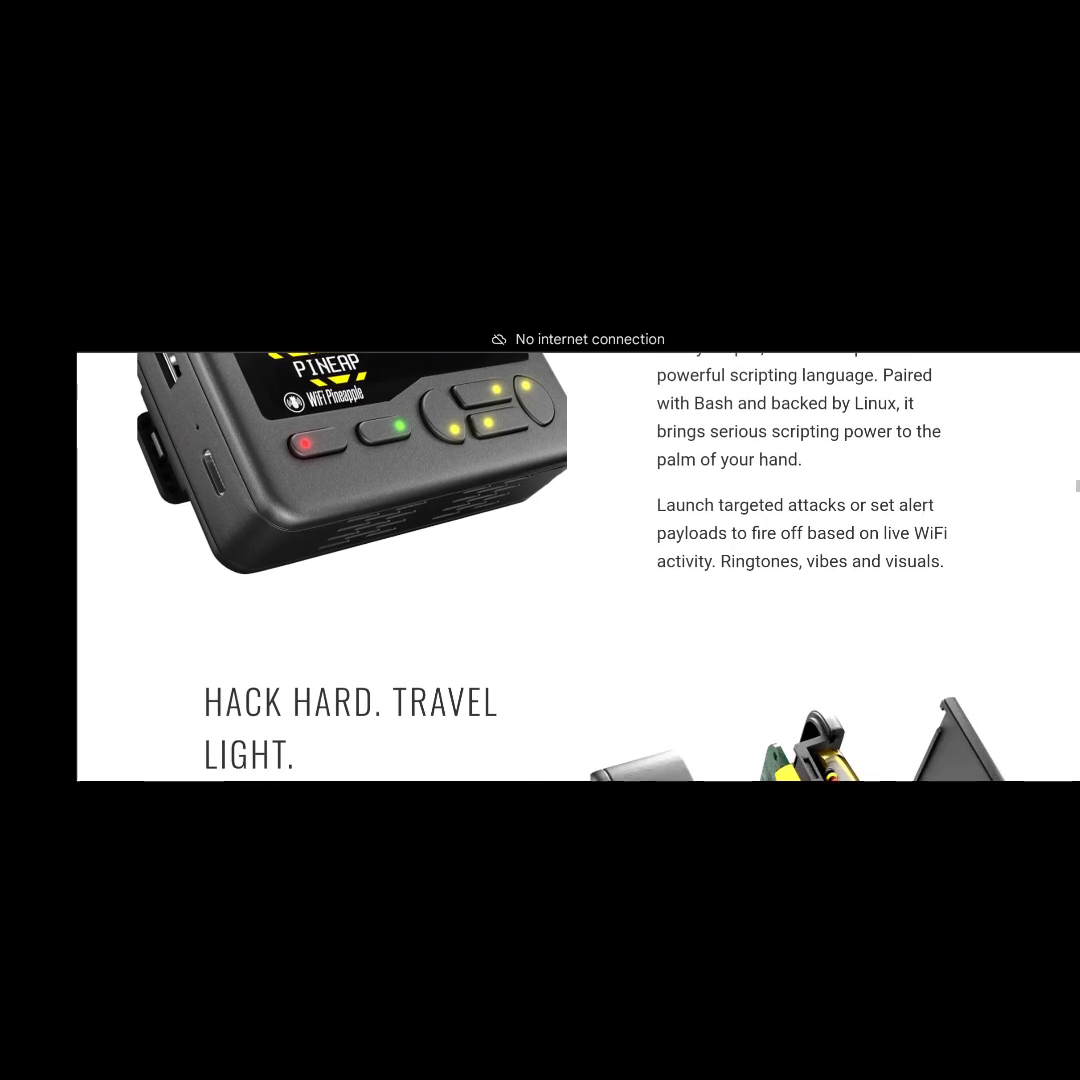
# Scroll past Hack Hard. Travel Light. to the numbered hardware callouts beginning with Color Display.
pyautogui.scroll(-3)
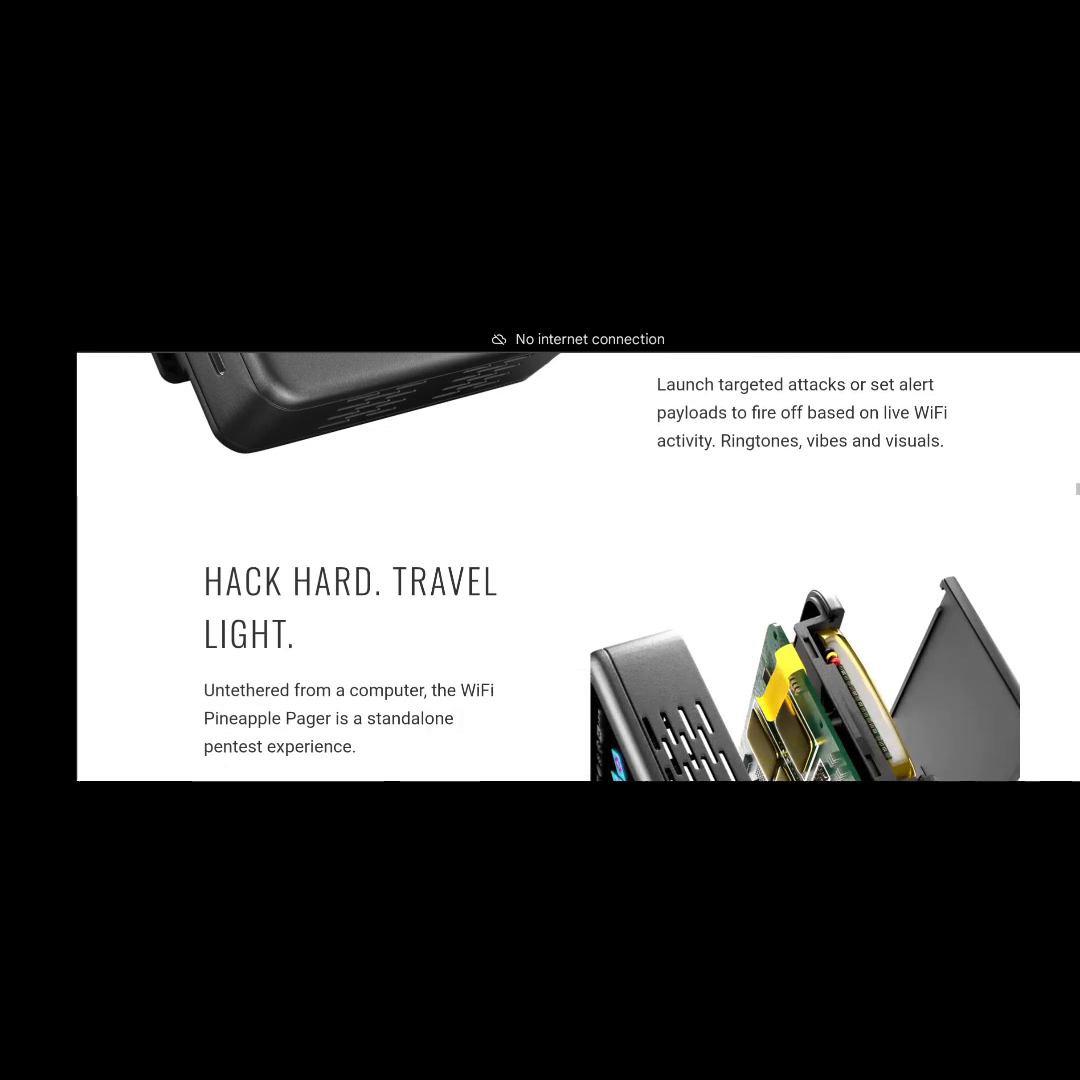
pyautogui.scroll(3)
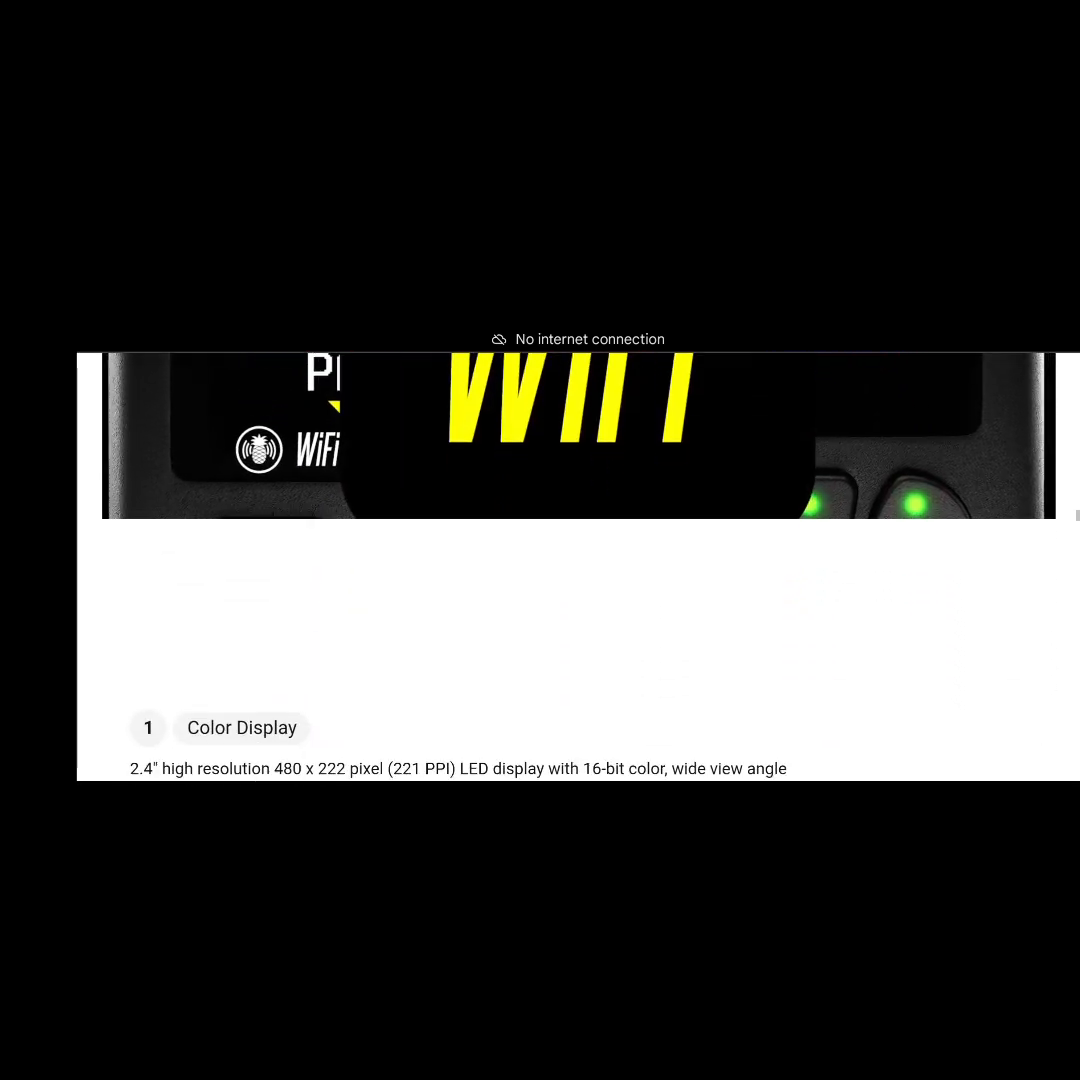
# Scroll past RGB LED Buttons and Audio & Haptics to the comparison table's use case, WiFi and BT rows.
pyautogui.scroll(-3)
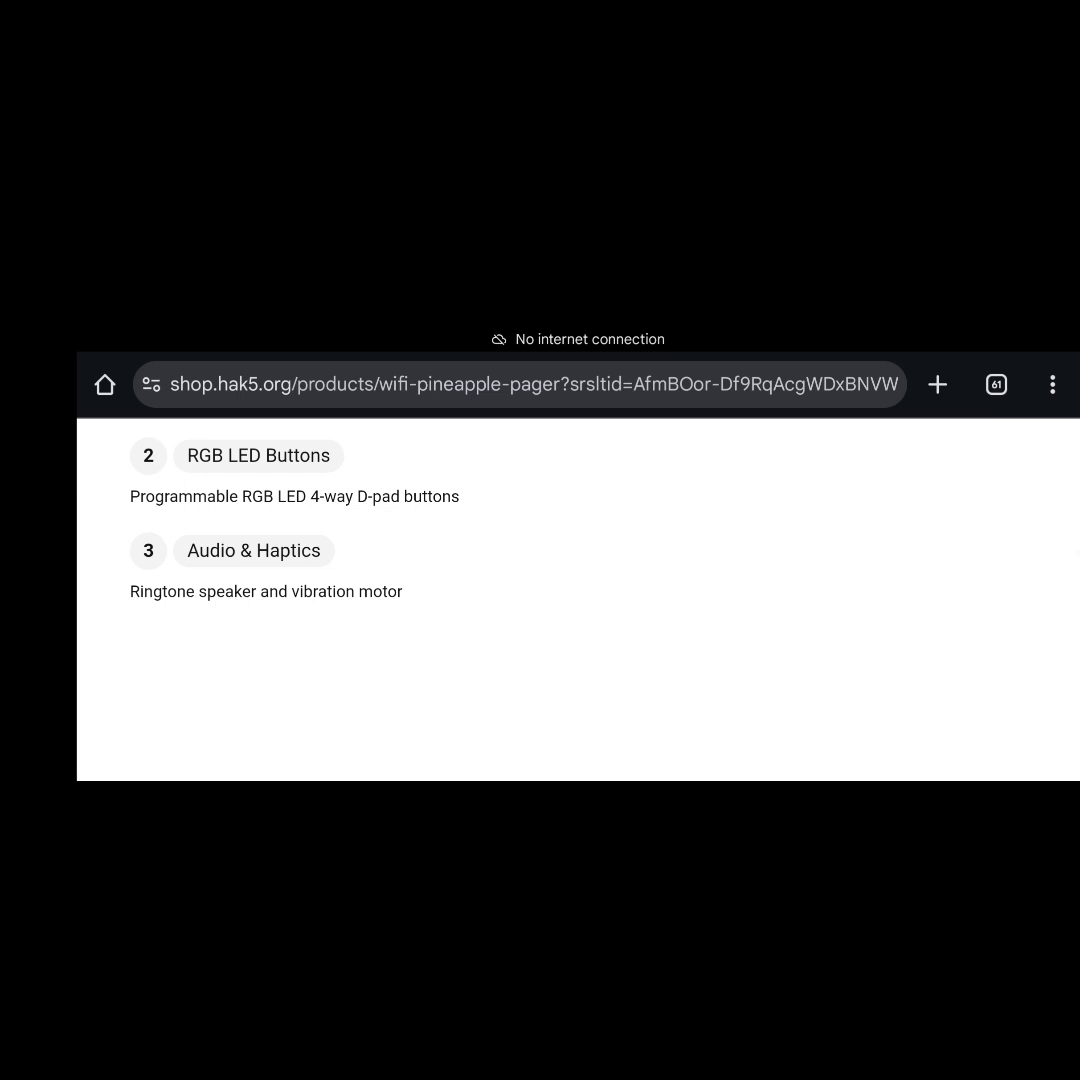
pyautogui.scroll(3)
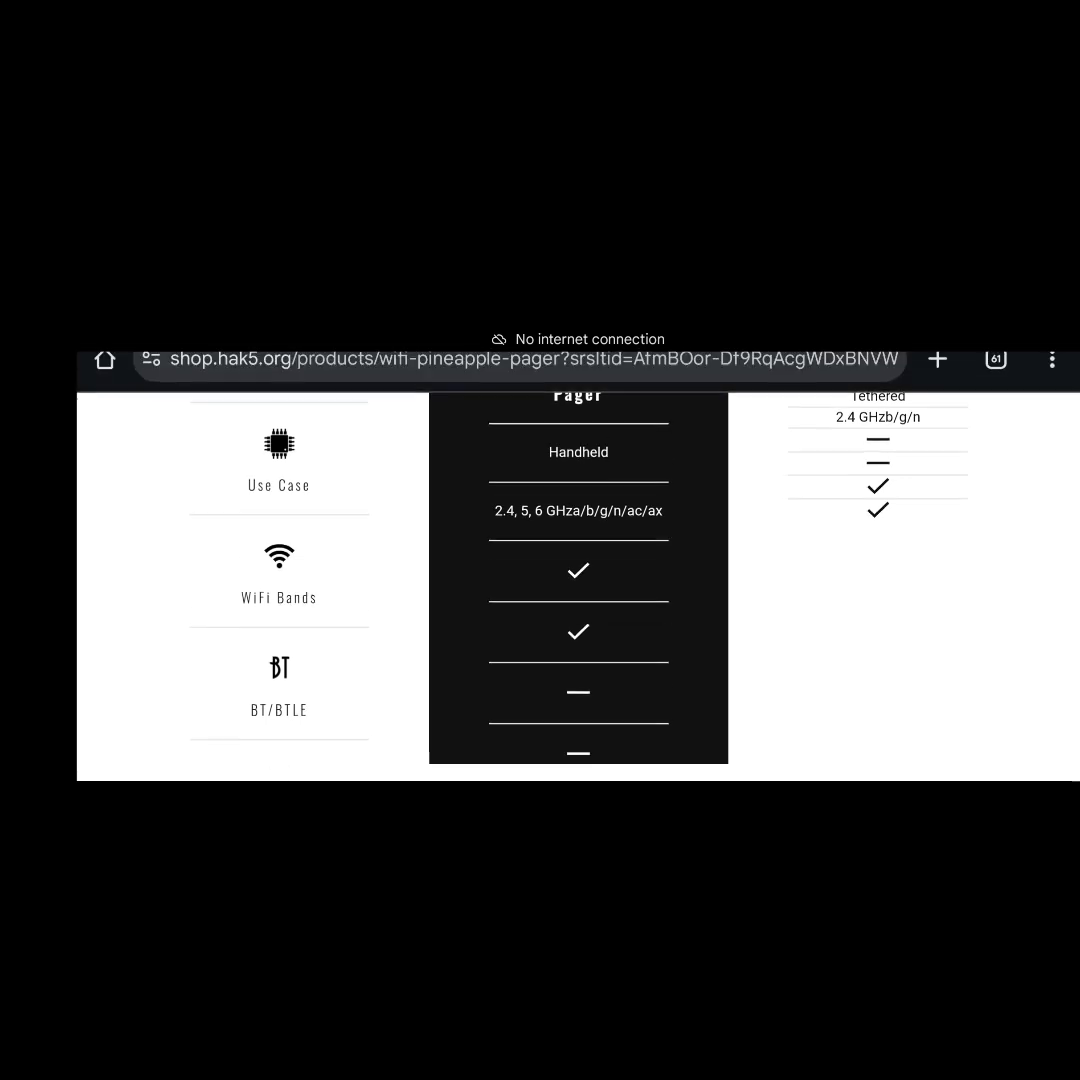
# Expand the Connectivity specifications, then reach the FAQ answer on when the Pager ships.
pyautogui.scroll(3)
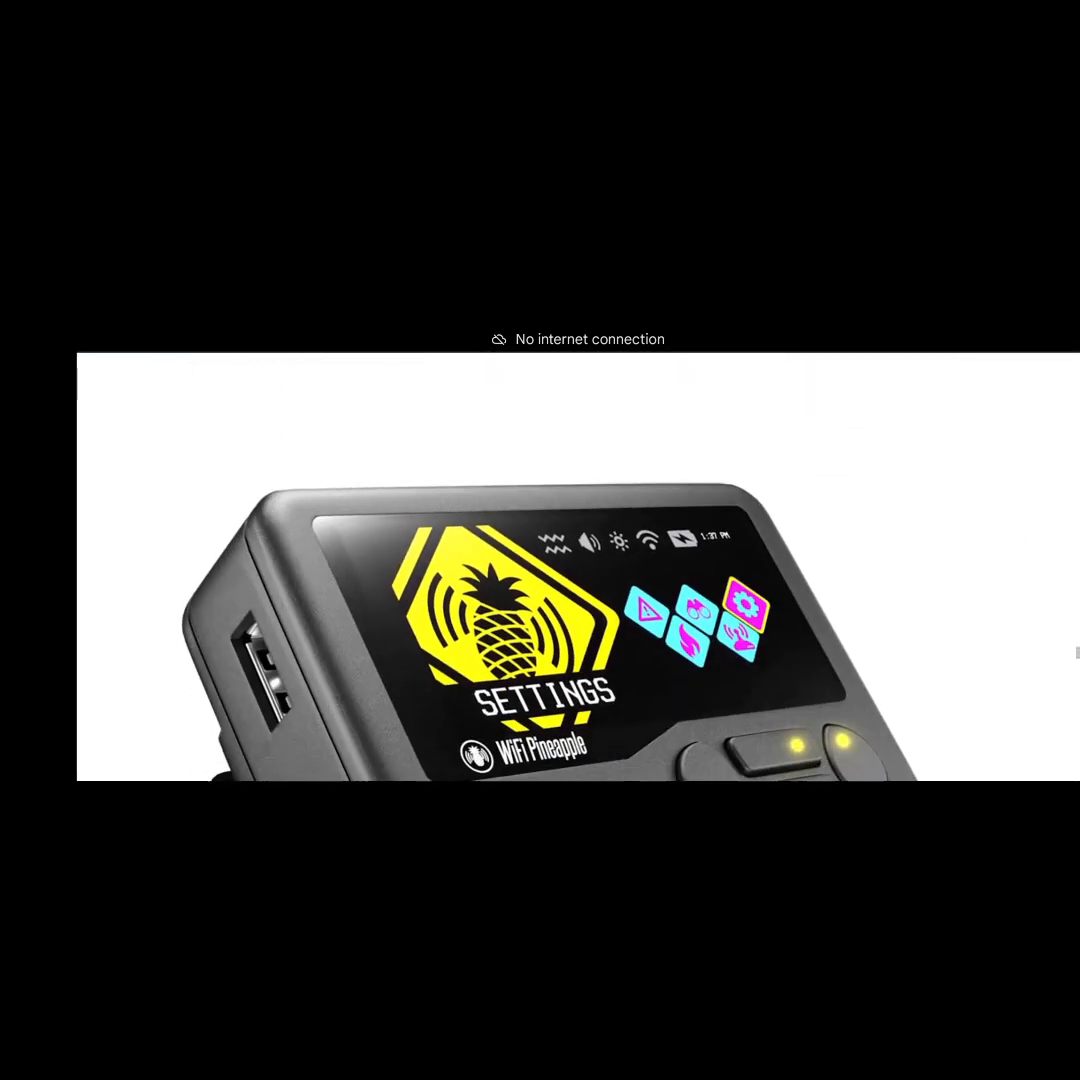
pyautogui.scroll(-3)
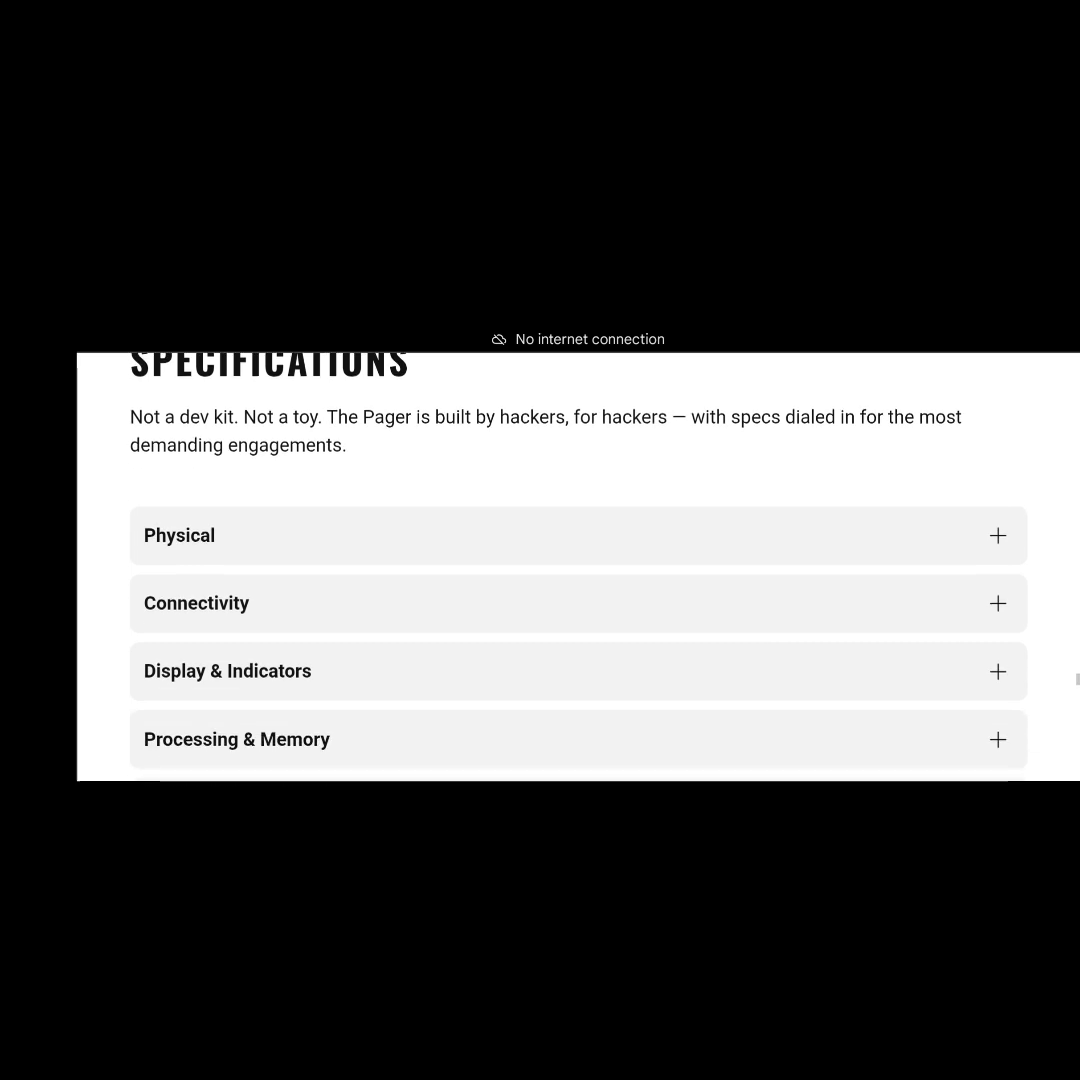
pyautogui.click(578, 536)
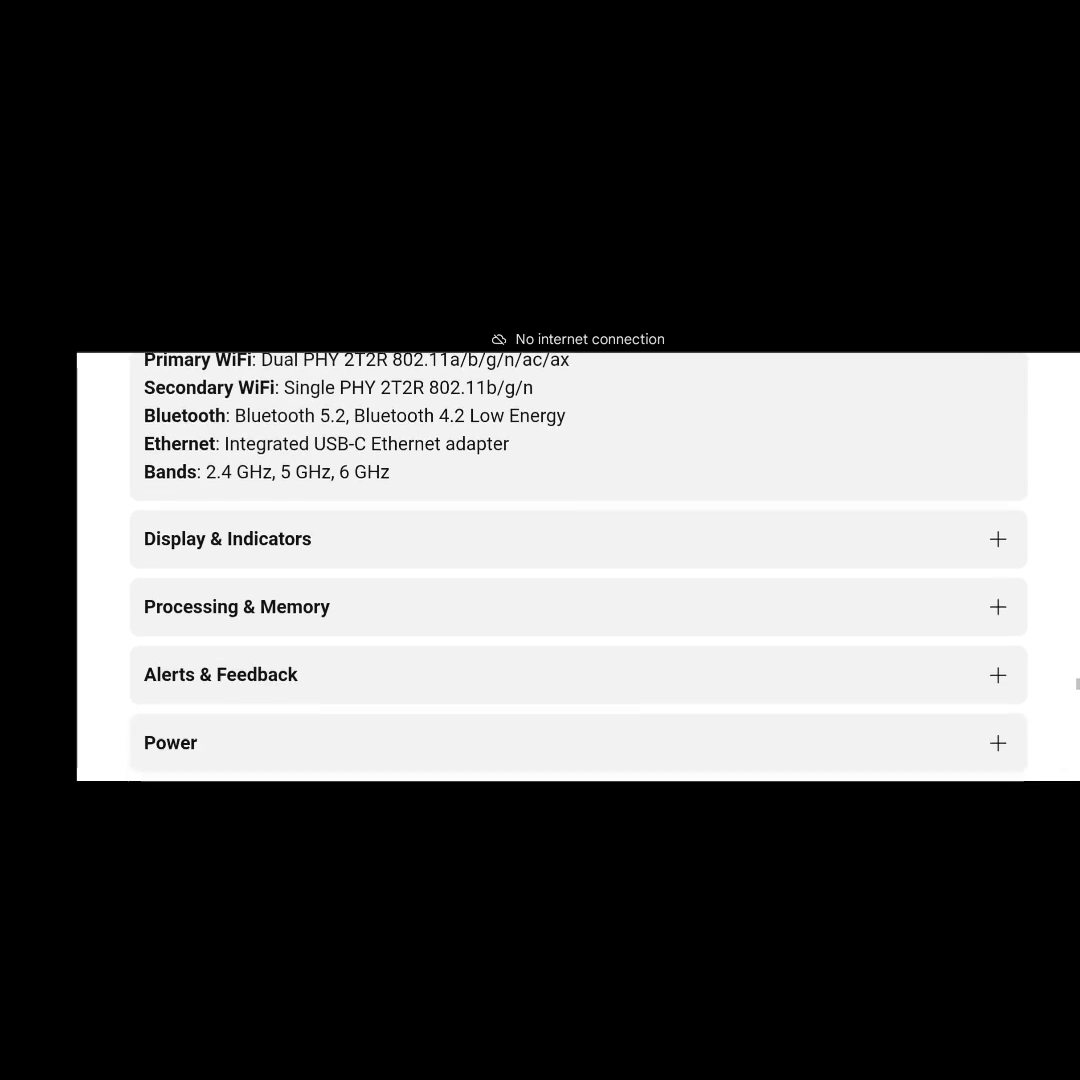
pyautogui.click(578, 674)
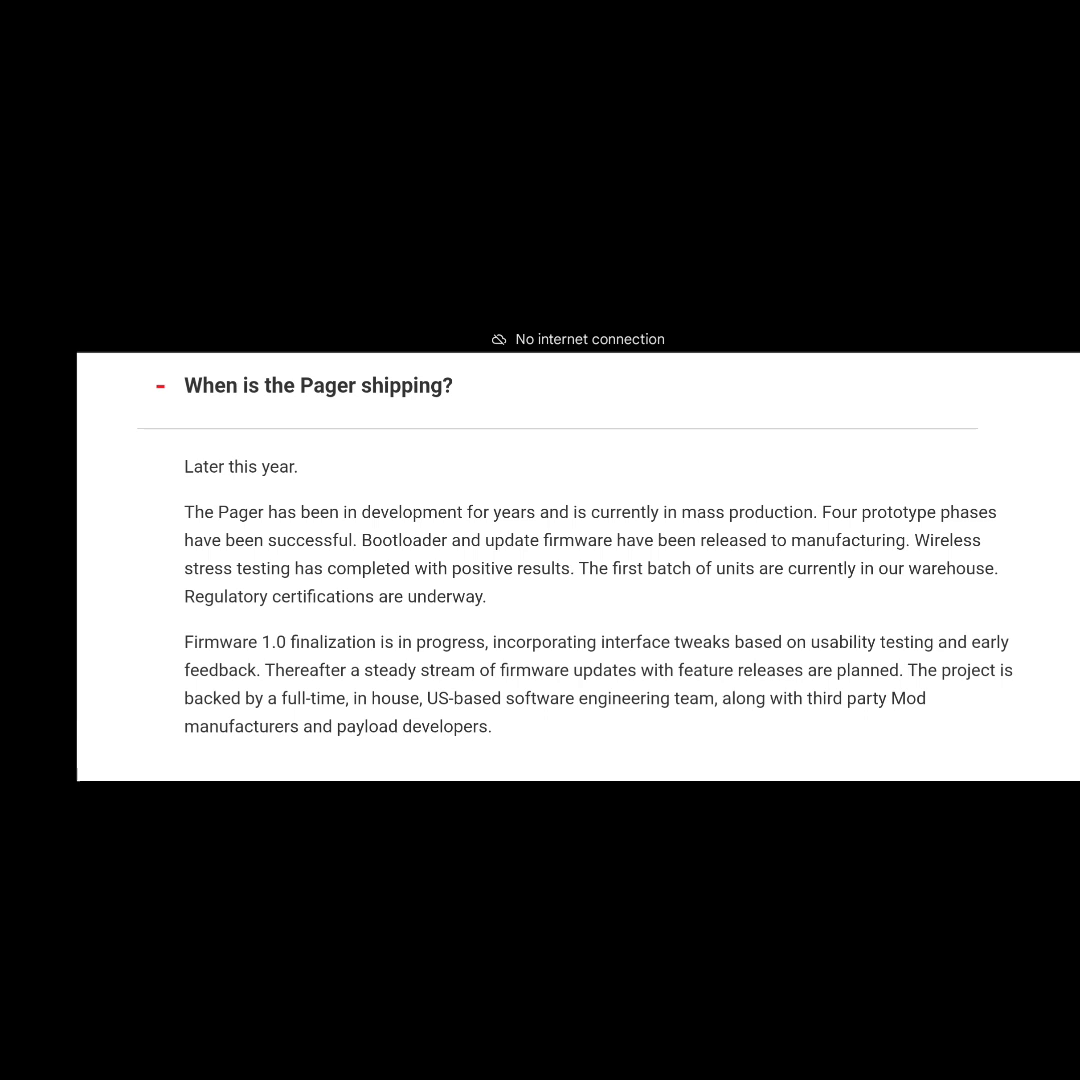
# Read through the FAQ list, expand 'Does it do meshtastic®?', and return to the FAQ heading.
pyautogui.scroll(-3)
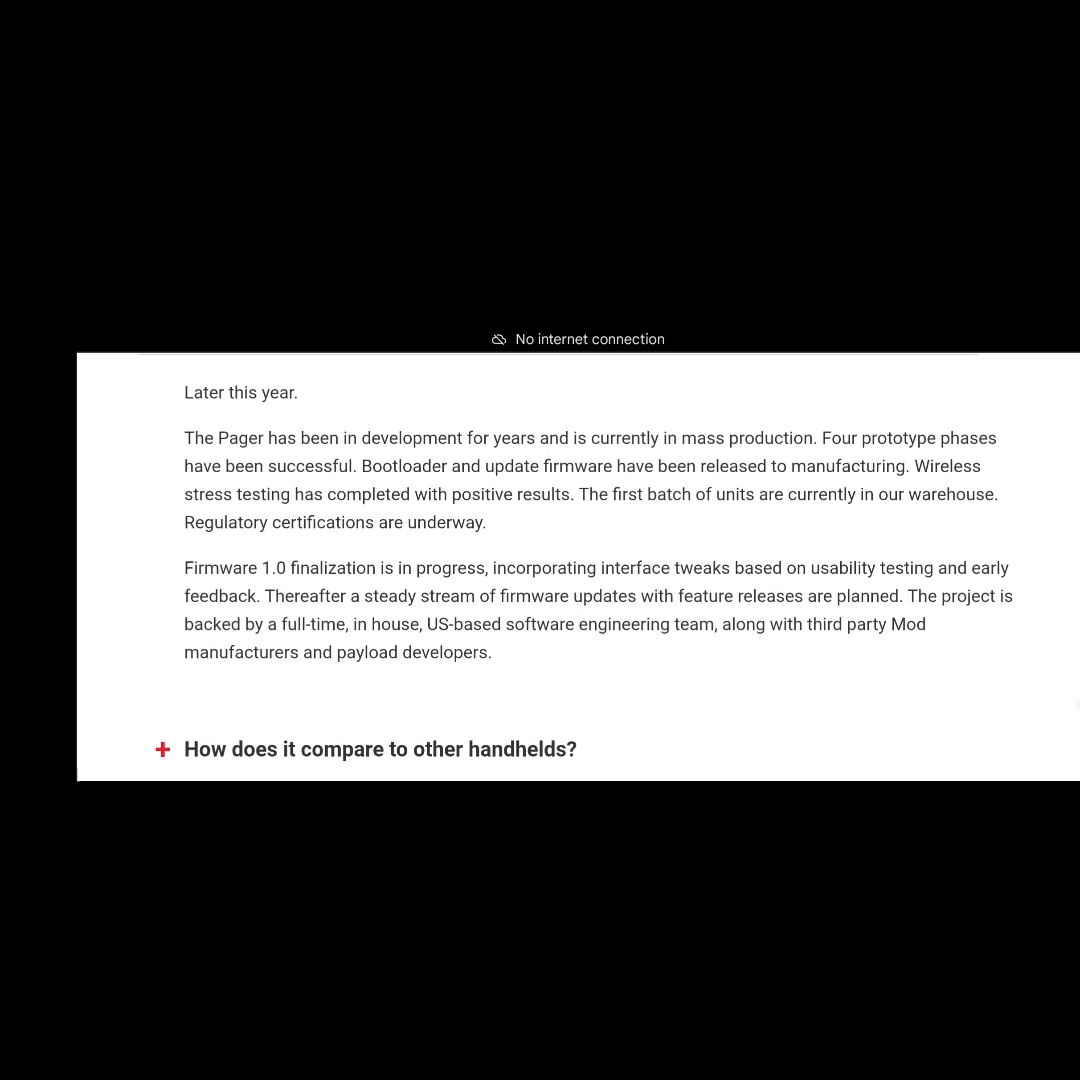
pyautogui.scroll(-3)
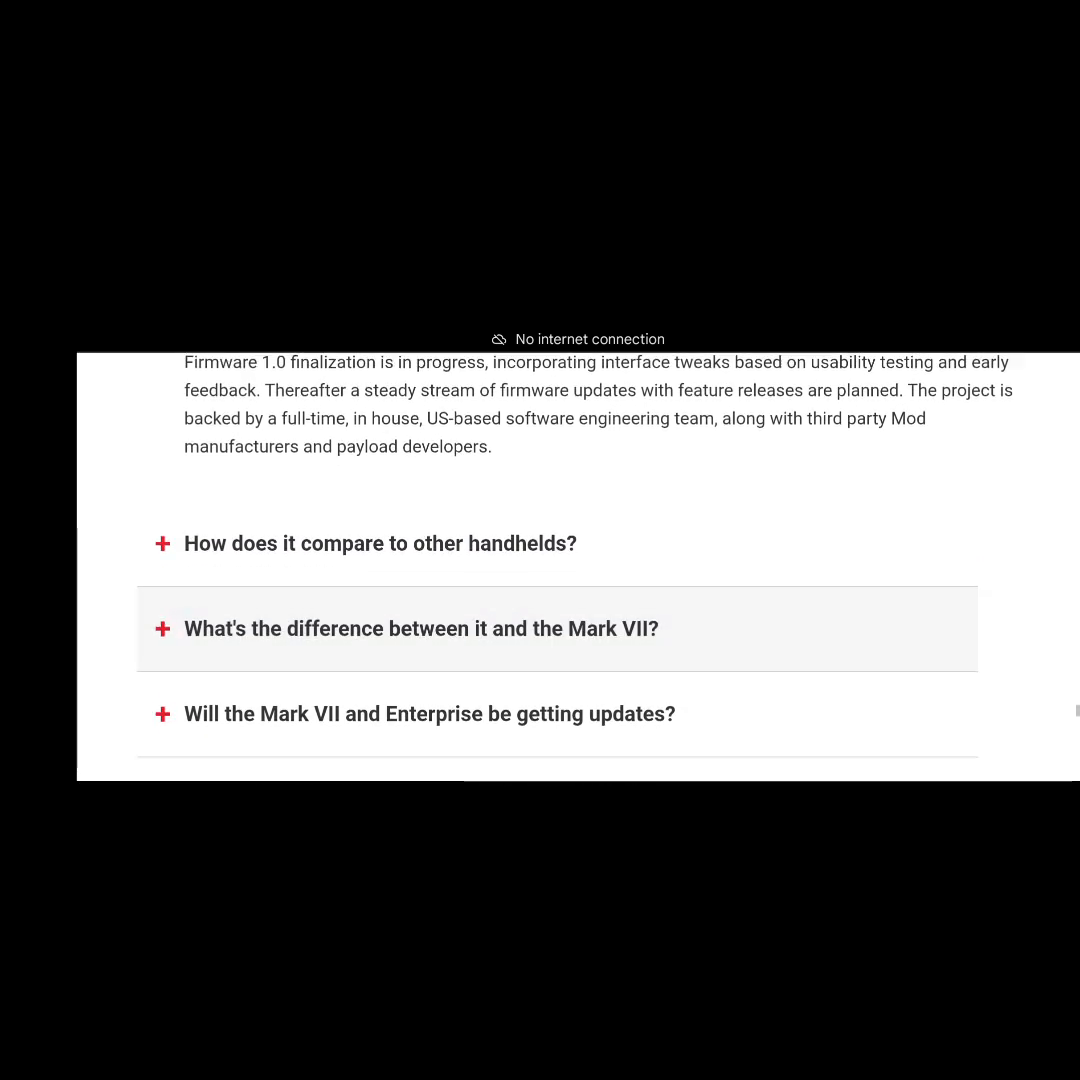
pyautogui.scroll(-3)
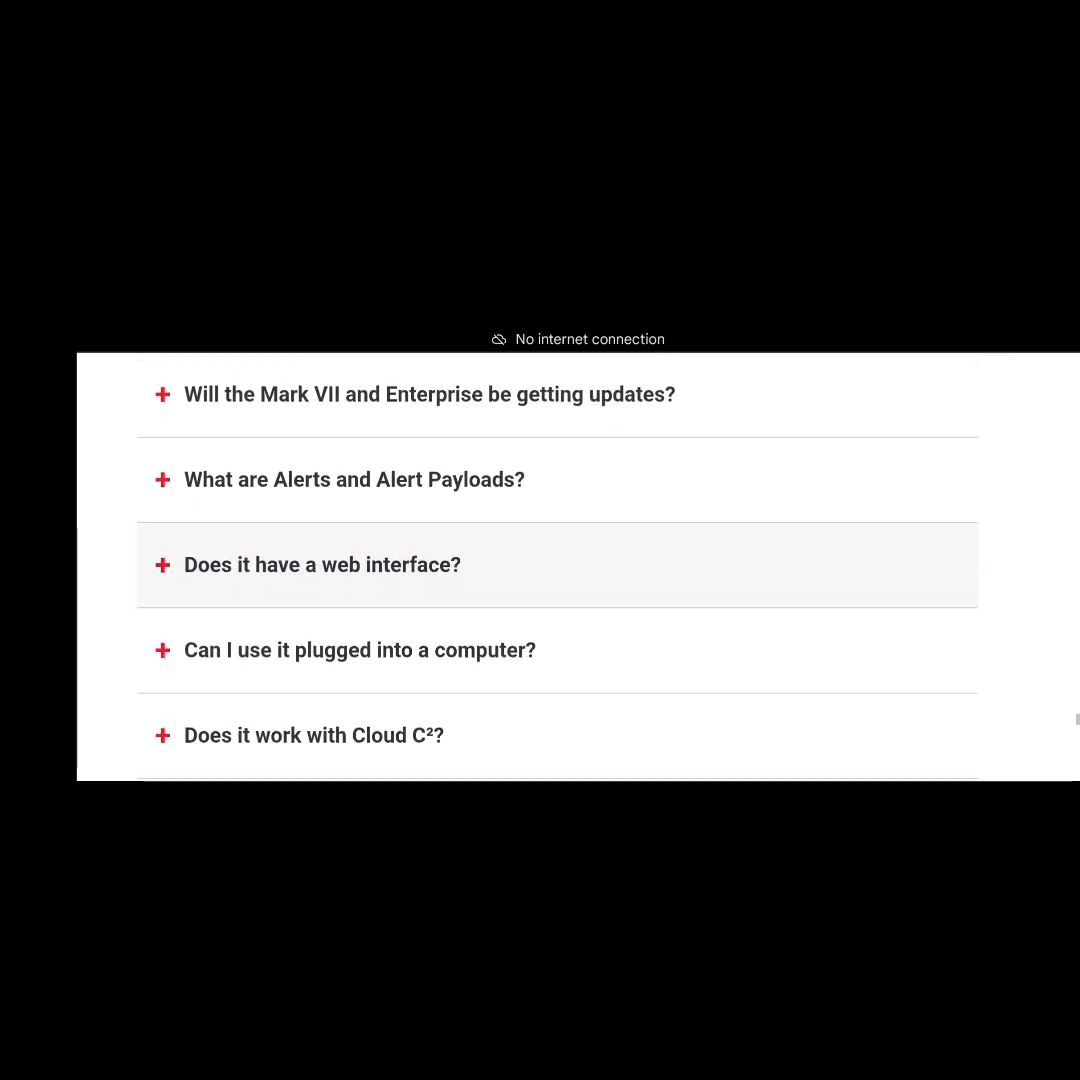
pyautogui.scroll(-3)
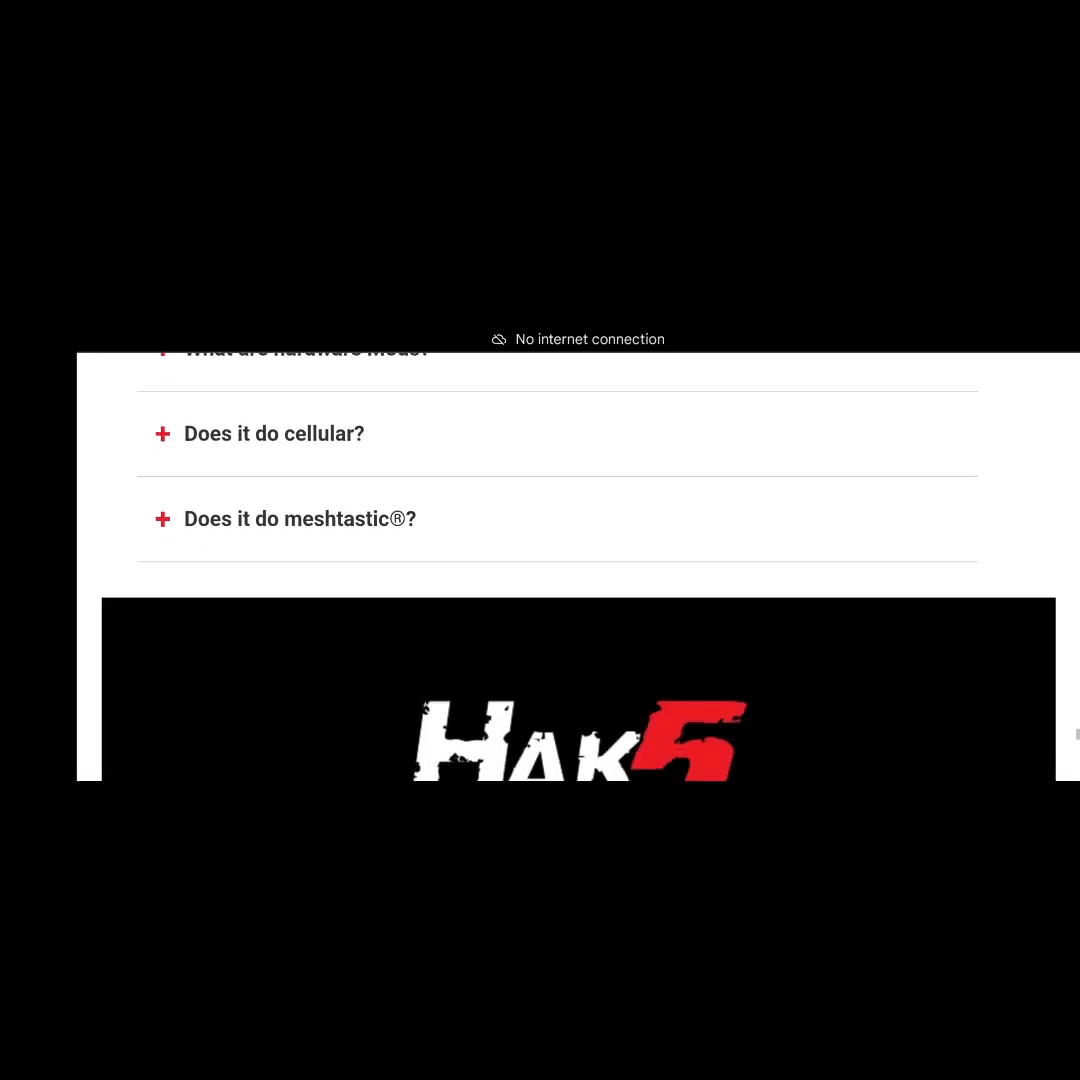
pyautogui.click(300, 518)
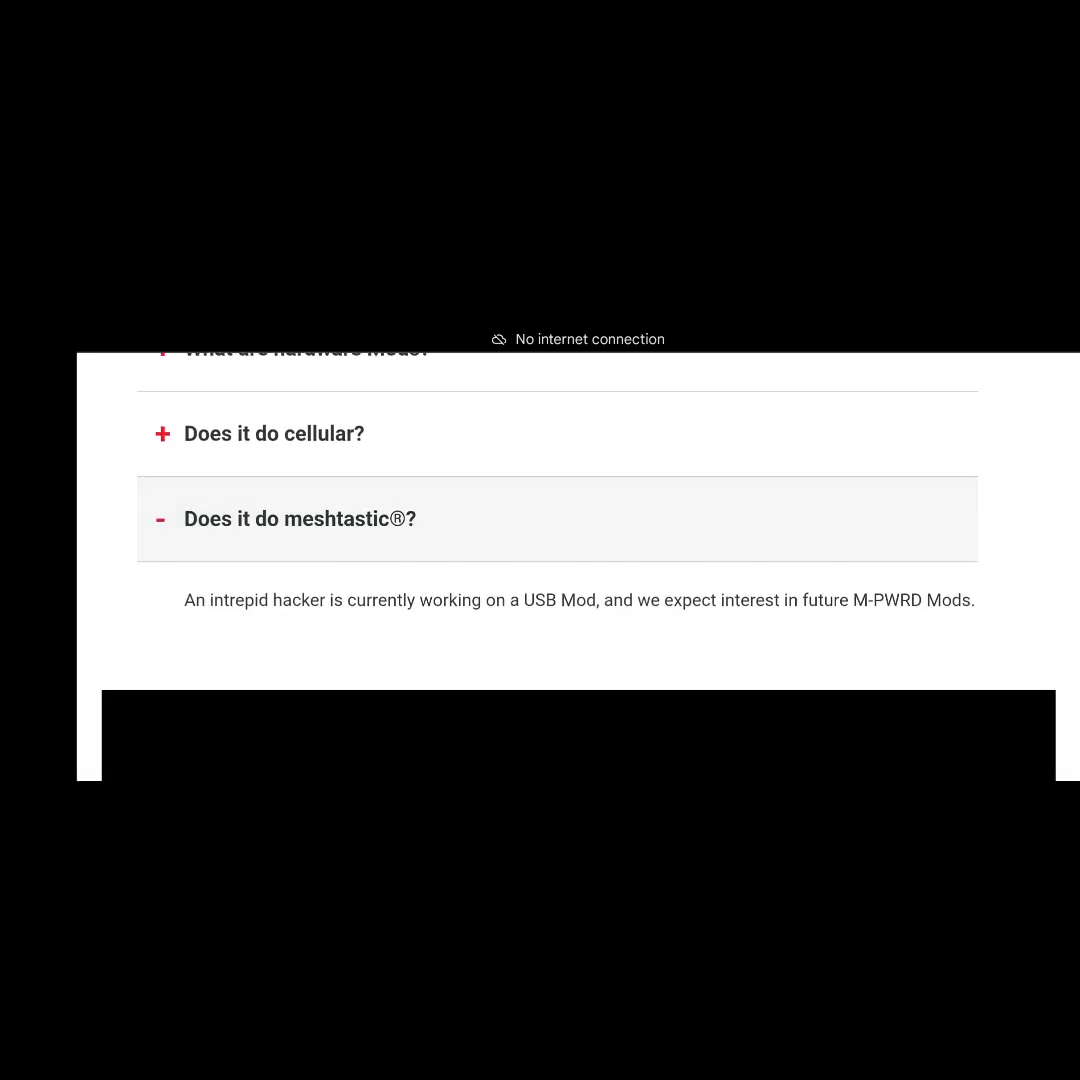
pyautogui.scroll(-3)
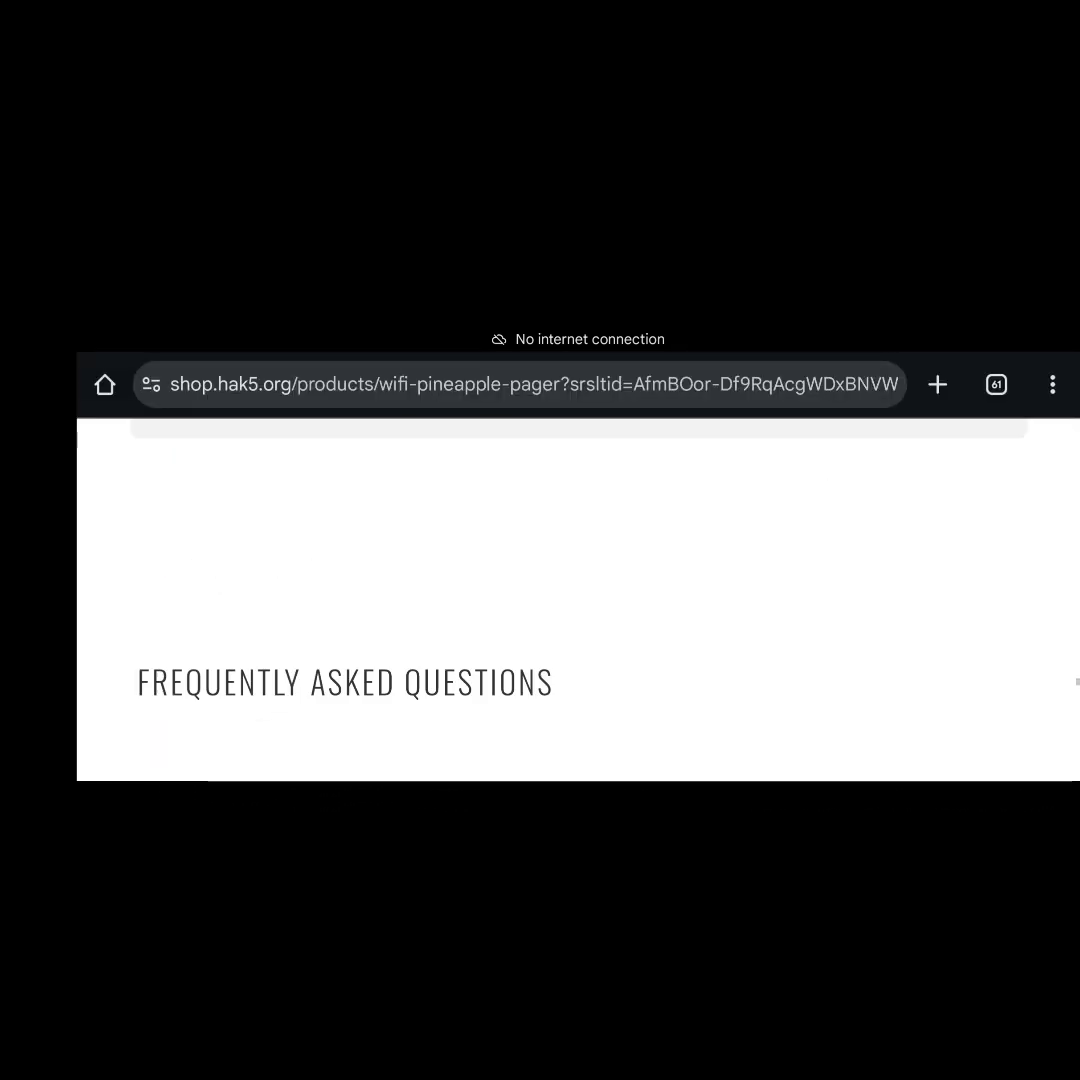
# Return to the page top showing the $300.00 pre-order title, photo and edition options.
pyautogui.scroll(3)
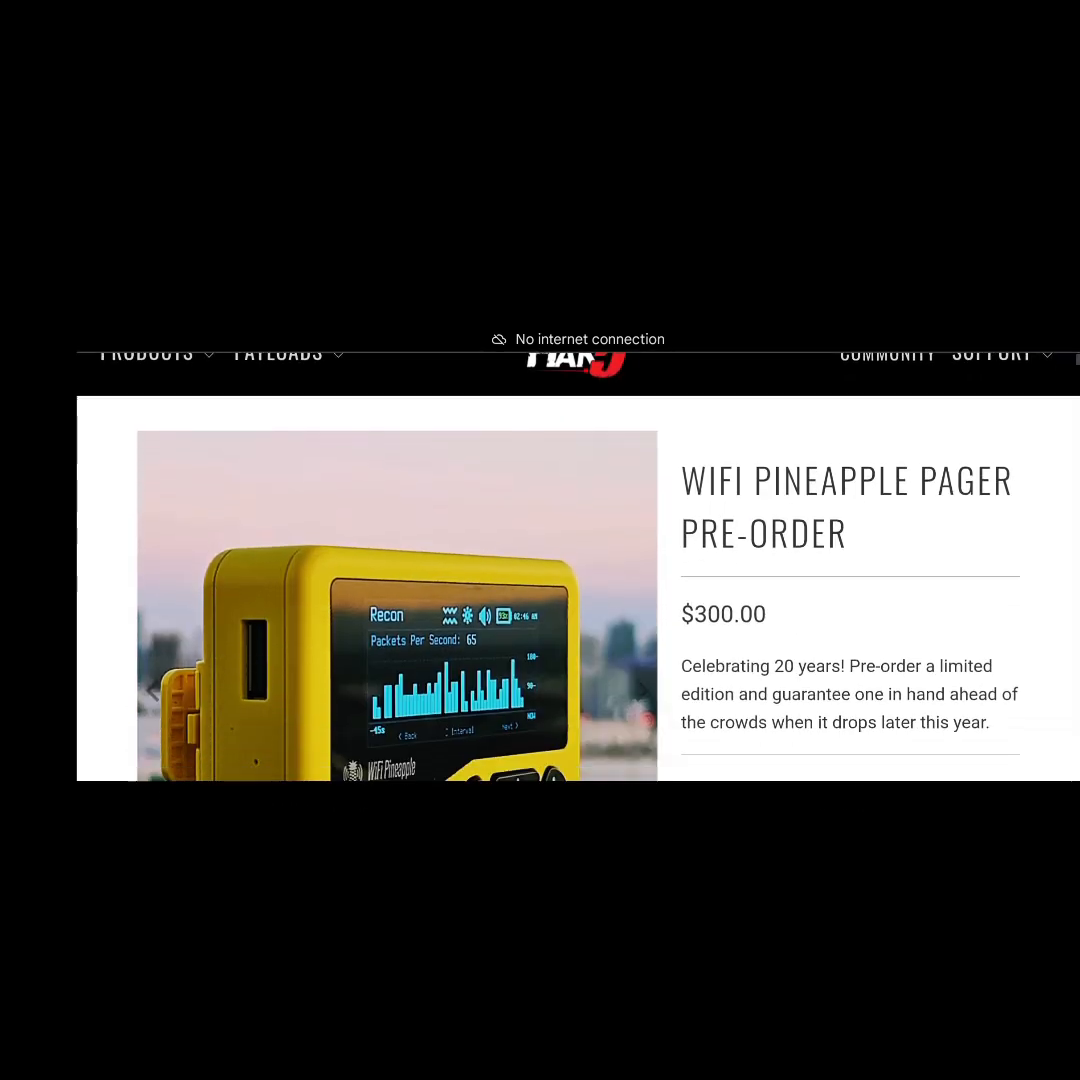
pyautogui.scroll(-3)
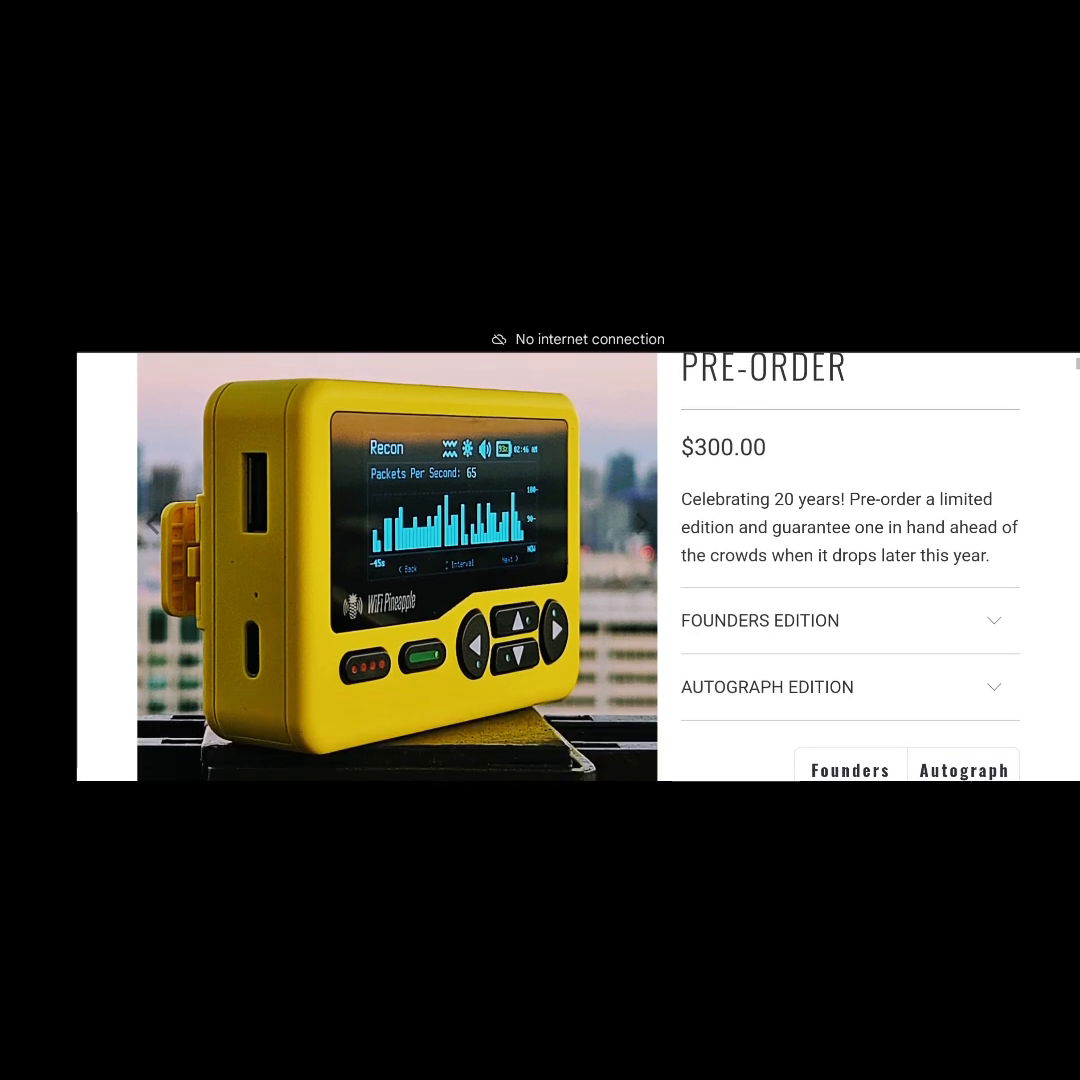